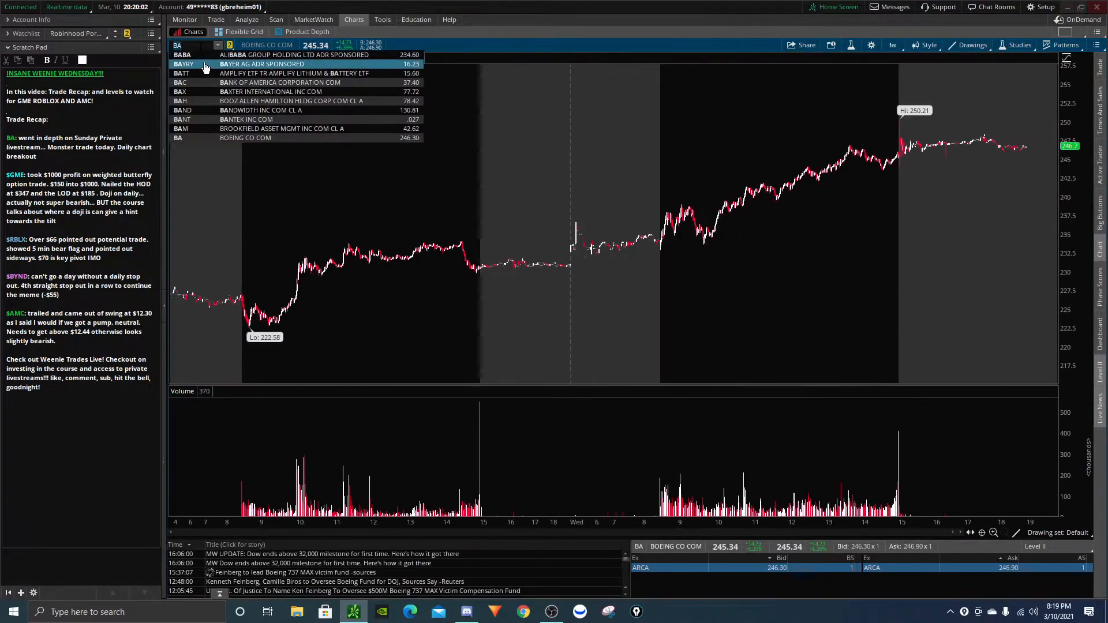
Switch Boeing to the 1Y:1D chart and zoom into the last few months of candles.
{"action": "left_click", "coordinate": [893, 45]}
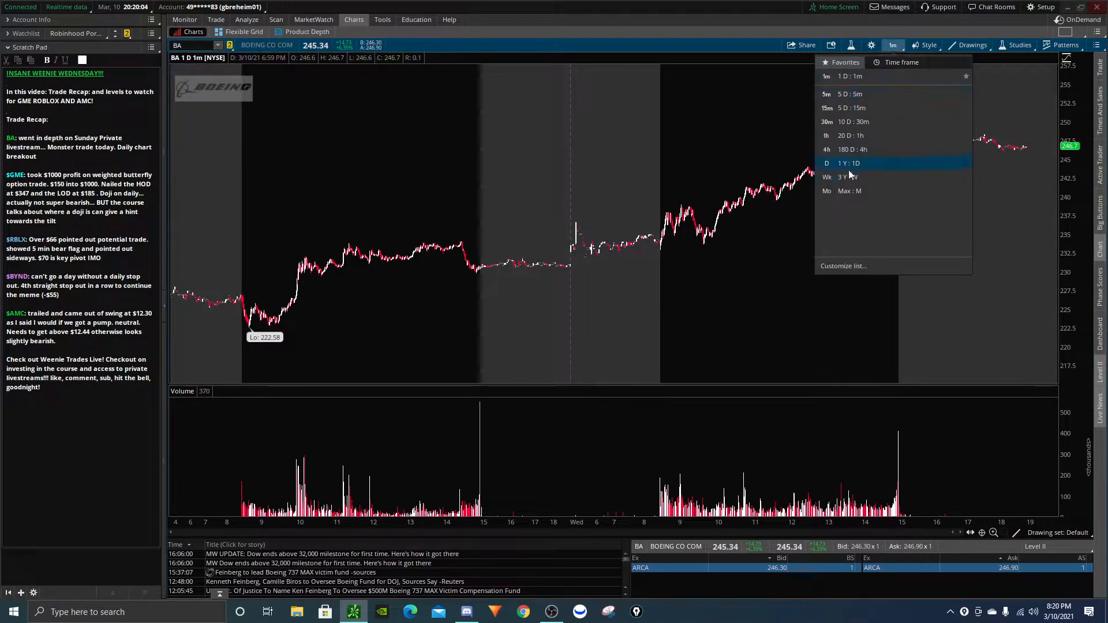
{"action": "left_click", "coordinate": [848, 164]}
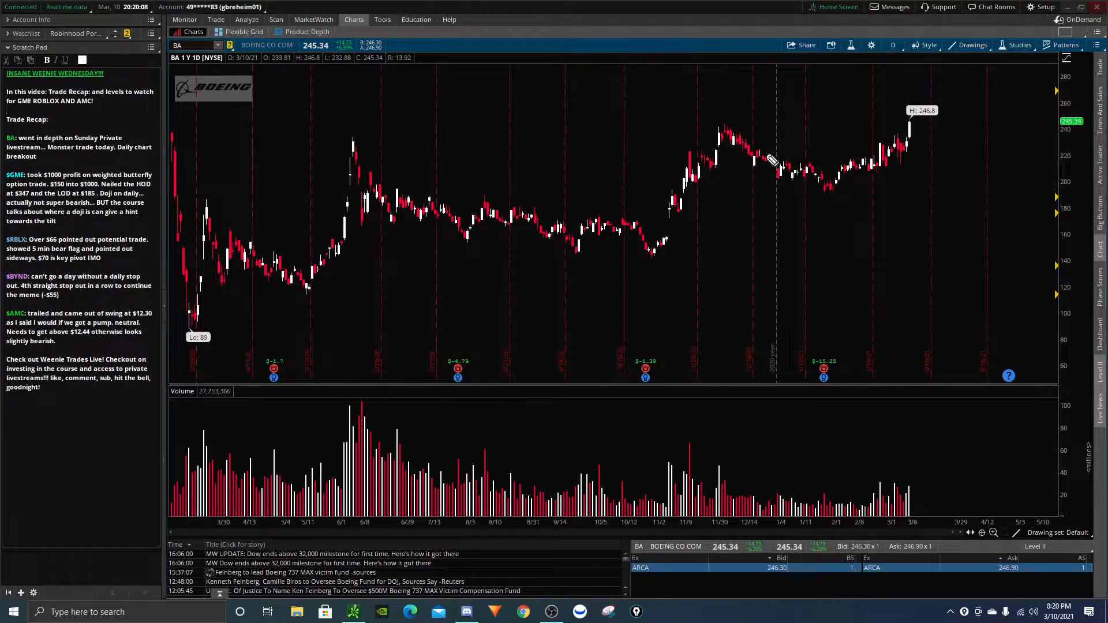
{"action": "left_click_drag", "start_coordinate": [721, 127], "coordinate": [954, 131]}
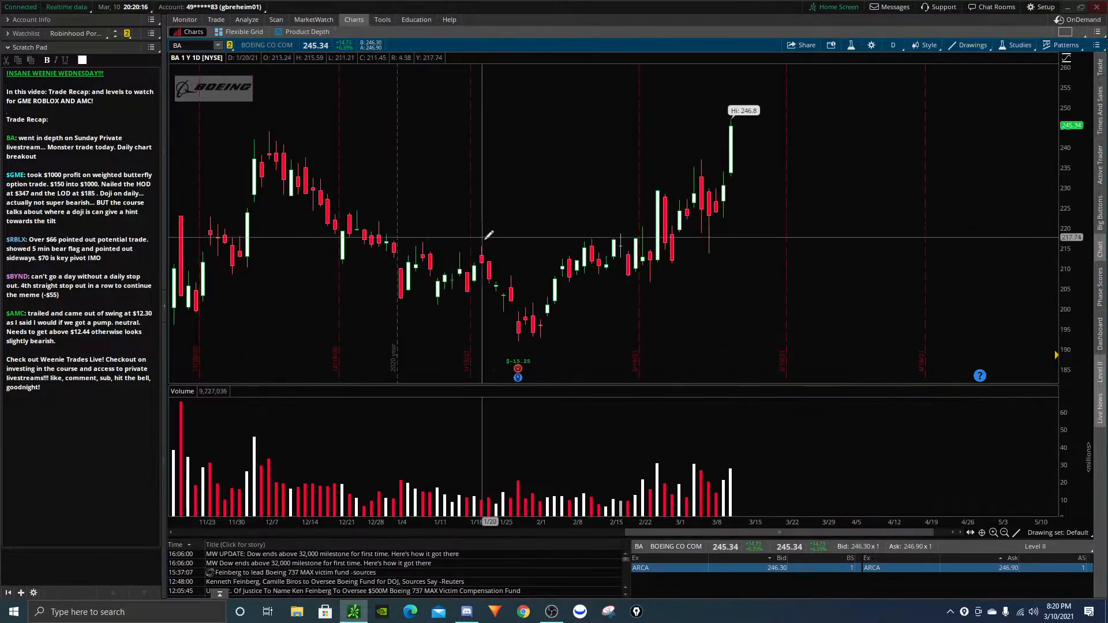
{"action": "mouse_move", "coordinate": [700, 245]}
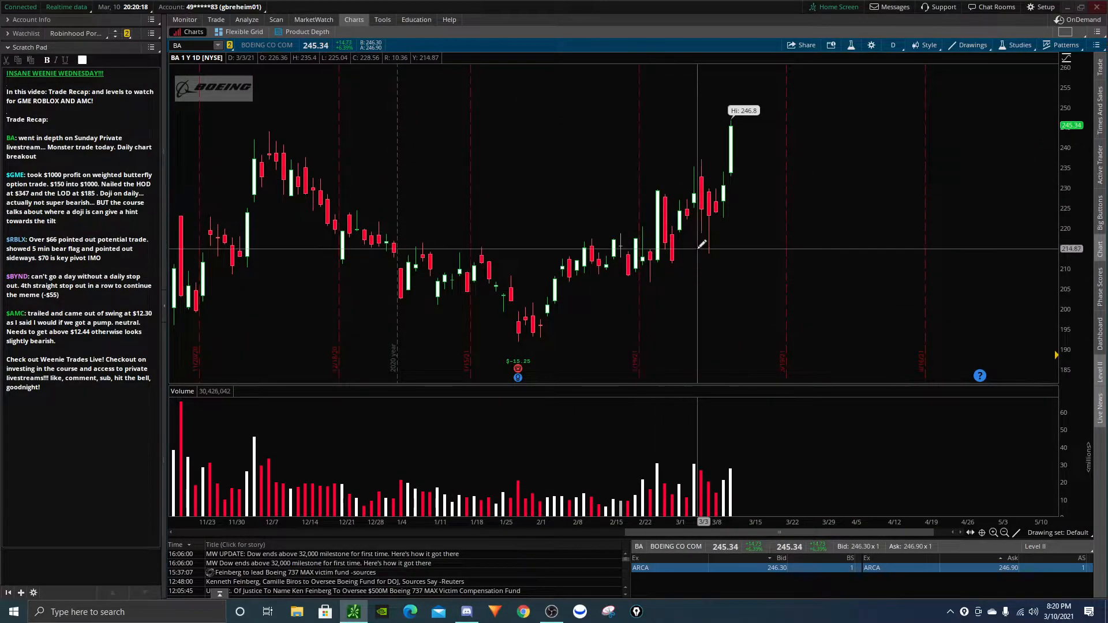
{"action": "left_click", "coordinate": [893, 45]}
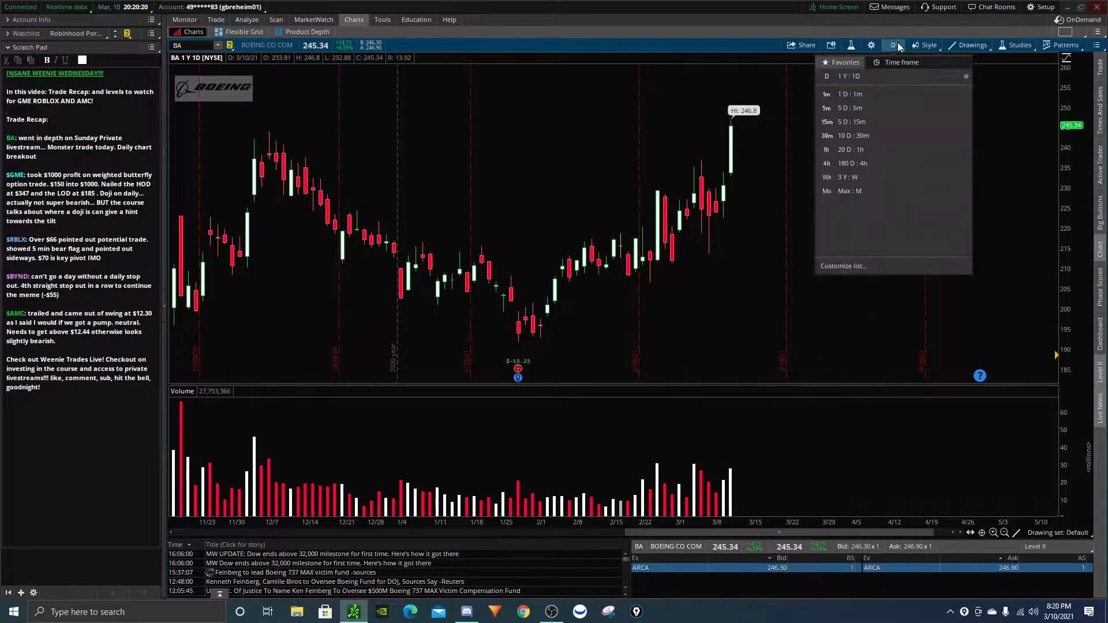
Sketch on Boeing's 1D:1m intraday bars, widen to several days, then return to the daily view.
{"action": "left_click", "coordinate": [827, 94]}
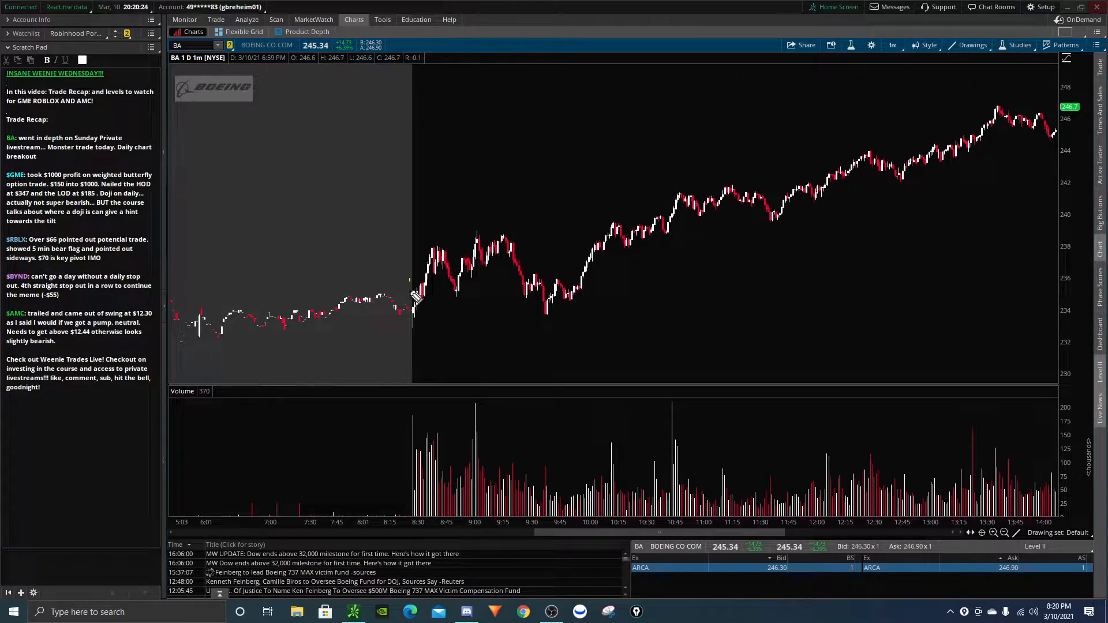
{"action": "left_click_drag", "start_coordinate": [407, 287], "coordinate": [441, 308]}
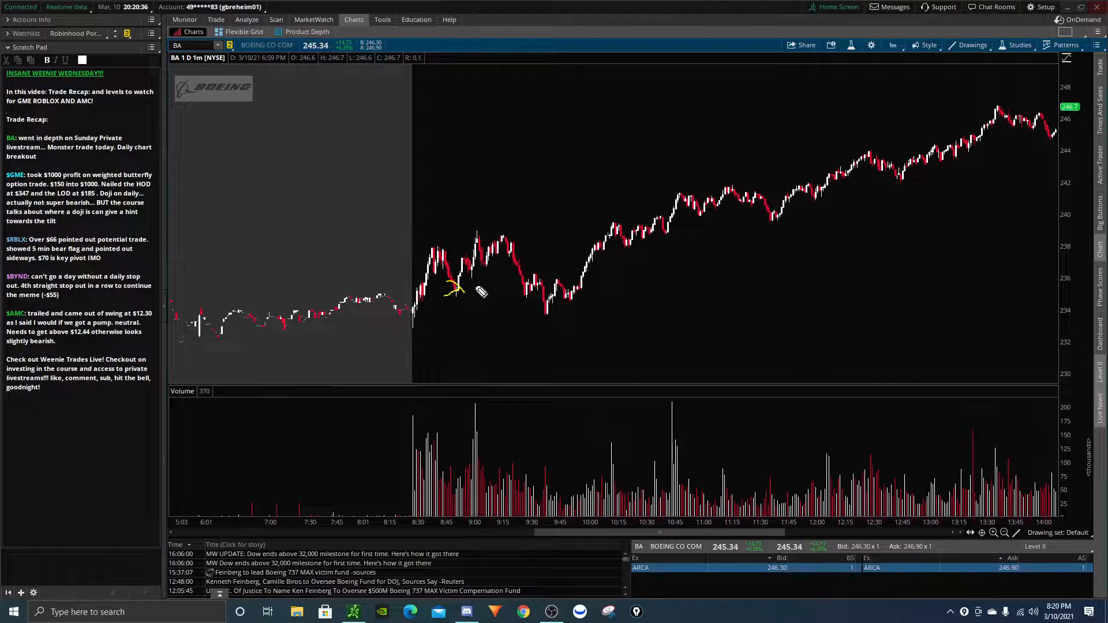
{"action": "left_click_drag", "start_coordinate": [466, 290], "coordinate": [919, 198]}
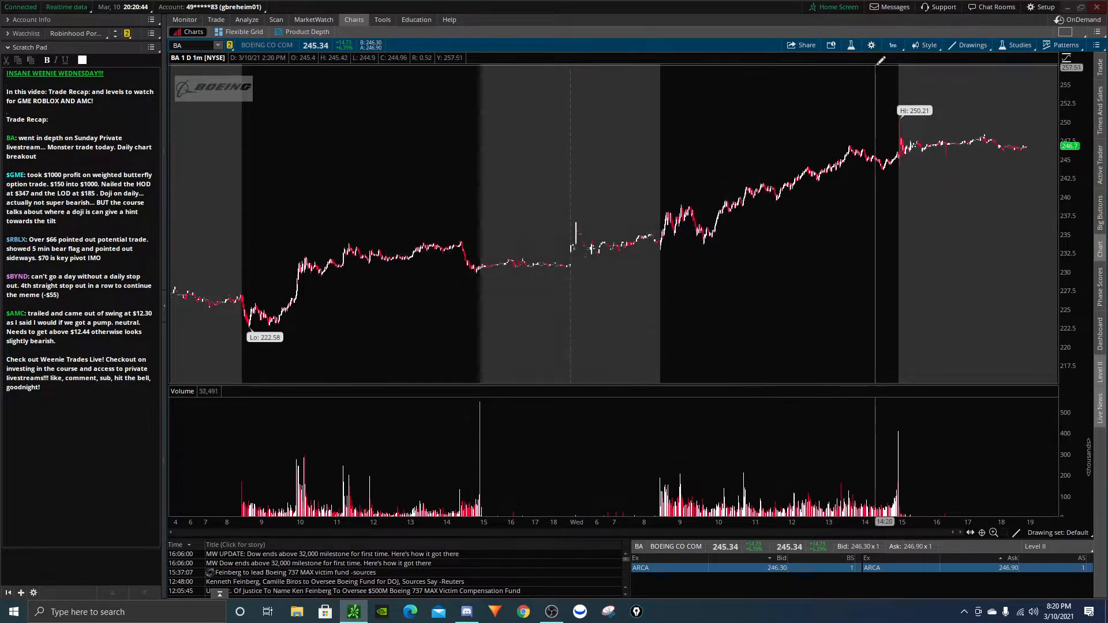
{"action": "left_click", "coordinate": [893, 44]}
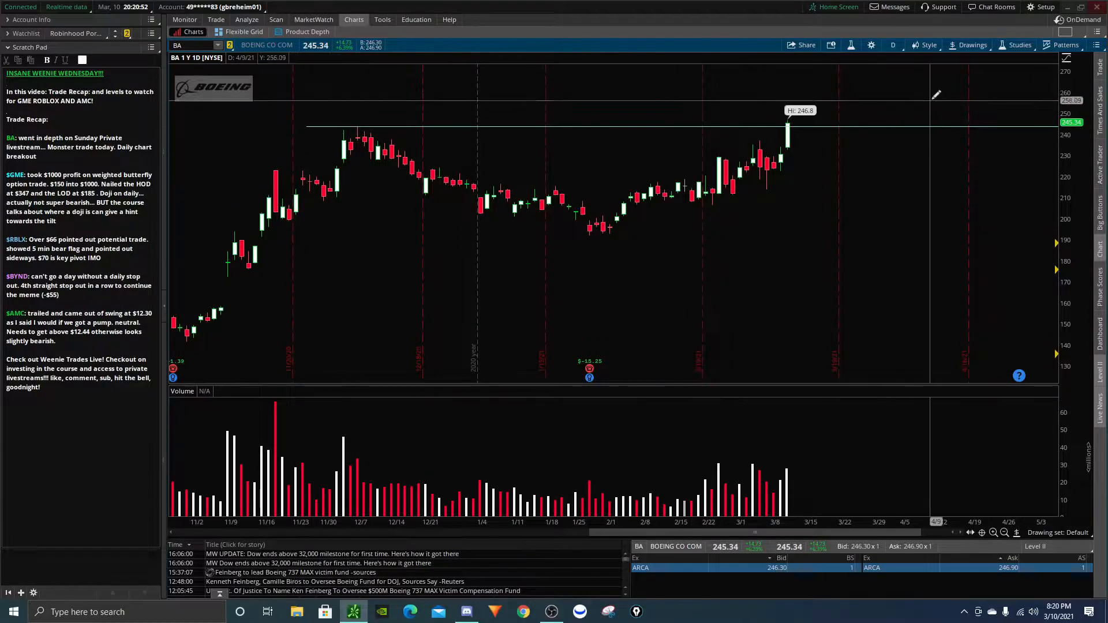
View Boeing's one-minute intraday chart, check its option chain and positions on Trade, and return to Charts.
{"action": "left_click", "coordinate": [893, 44]}
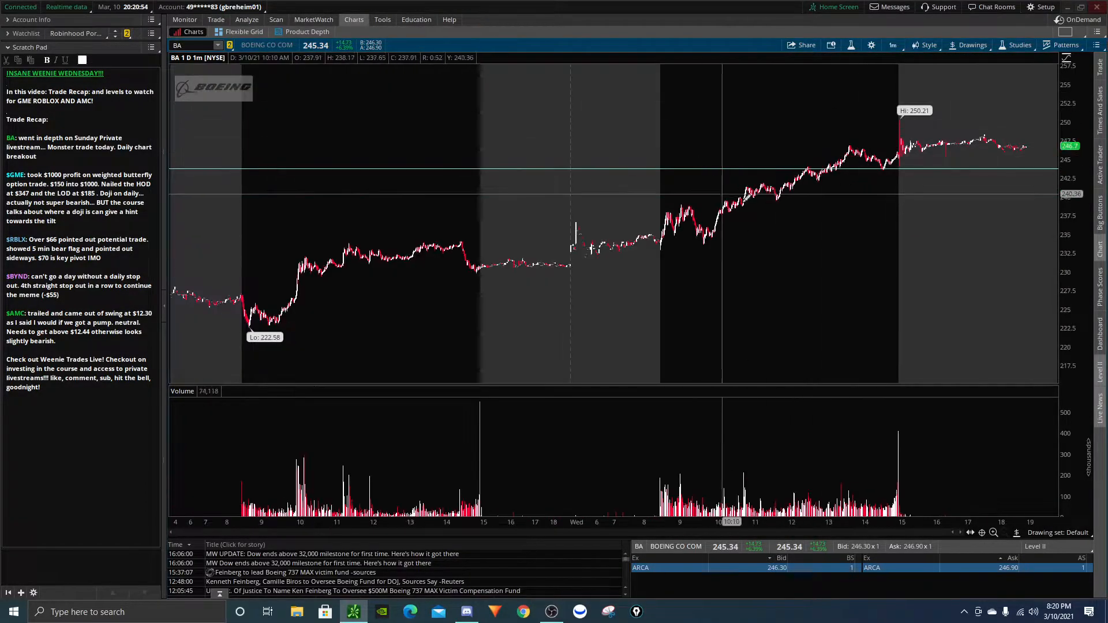
{"action": "mouse_move", "coordinate": [650, 244]}
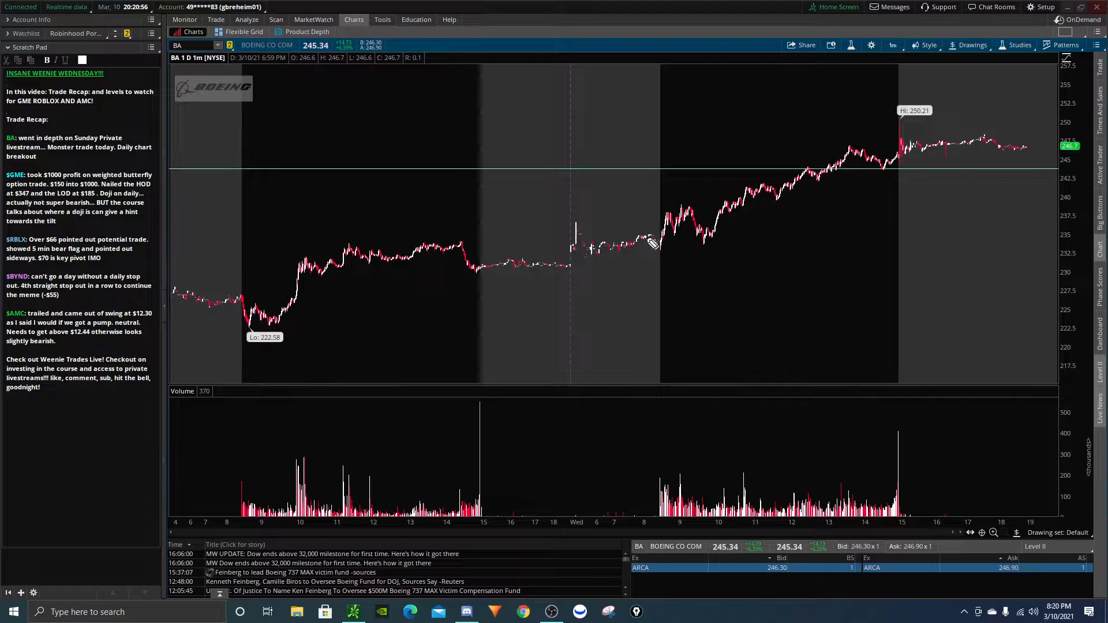
{"action": "left_click_drag", "start_coordinate": [661, 244], "coordinate": [844, 148]}
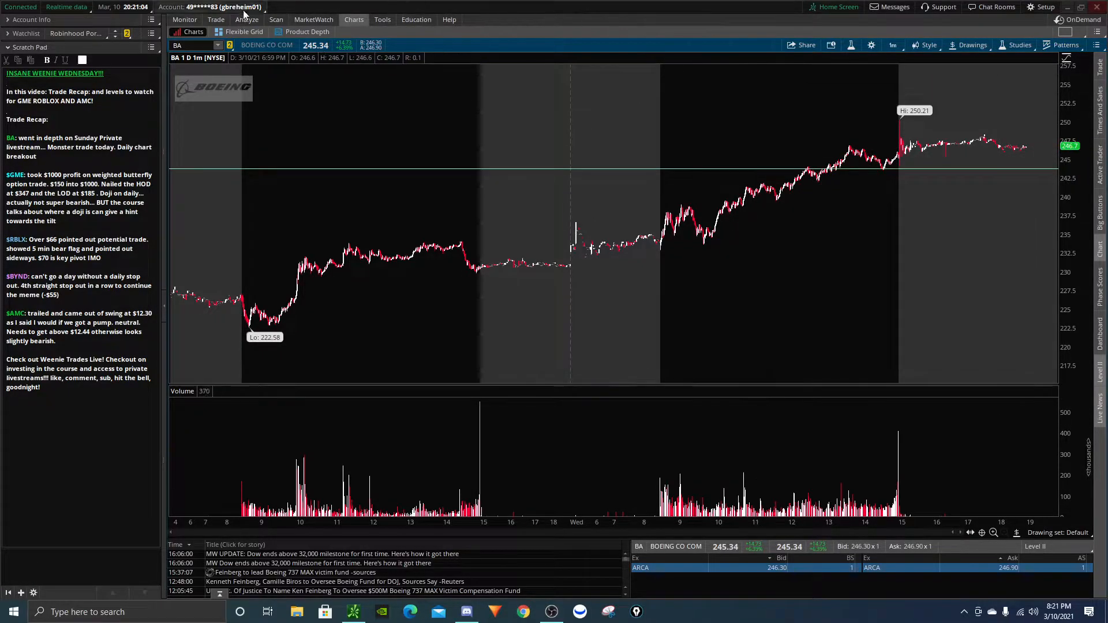
{"action": "left_click", "coordinate": [216, 19]}
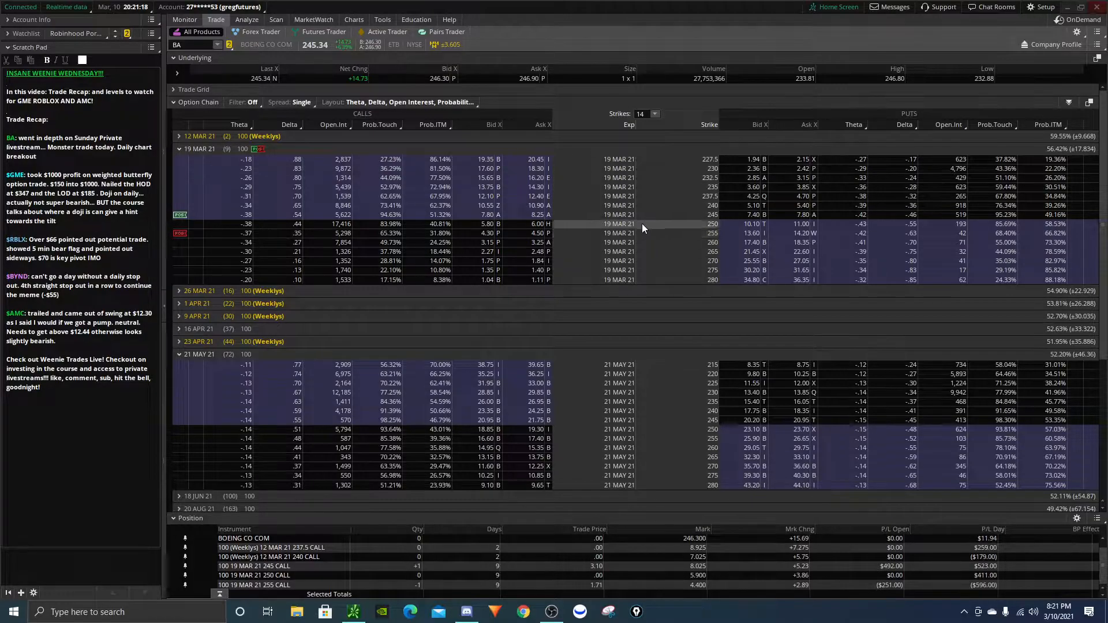
{"action": "left_click", "coordinate": [353, 19]}
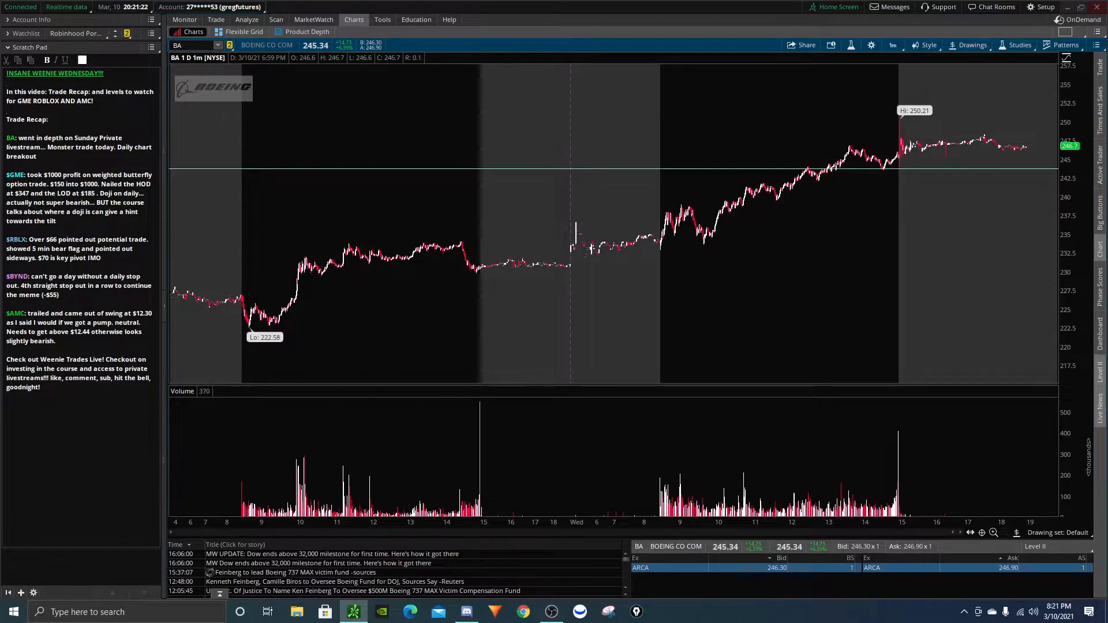
Load GME on the 20-day hourly chart and trace its rally path up to the 348.5 high.
{"action": "left_click", "coordinate": [191, 45]}
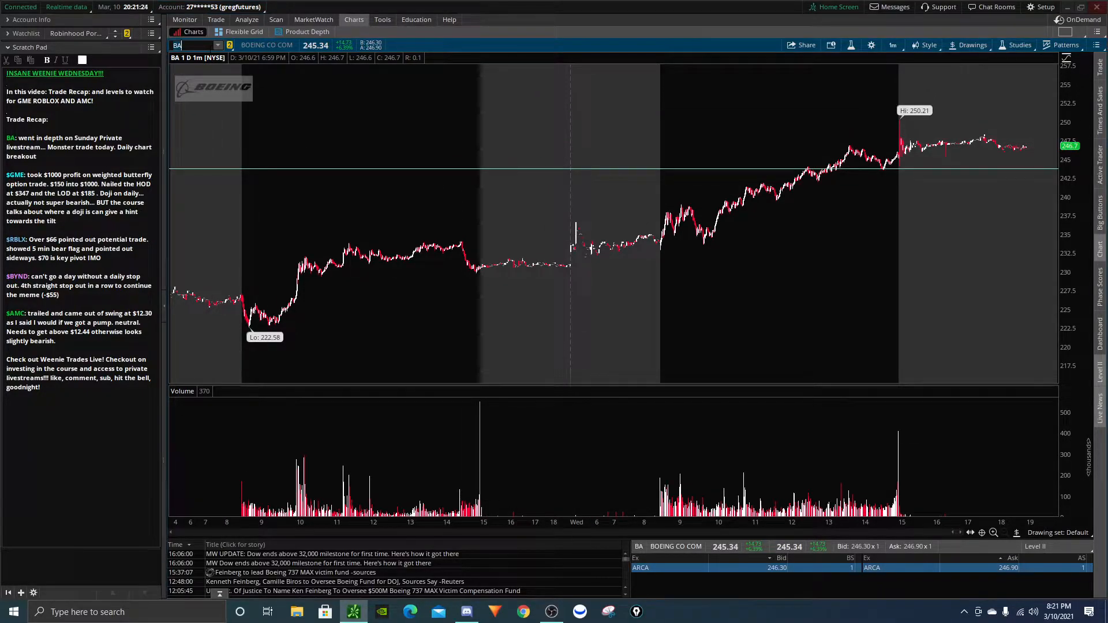
{"action": "type", "text": "GME"}
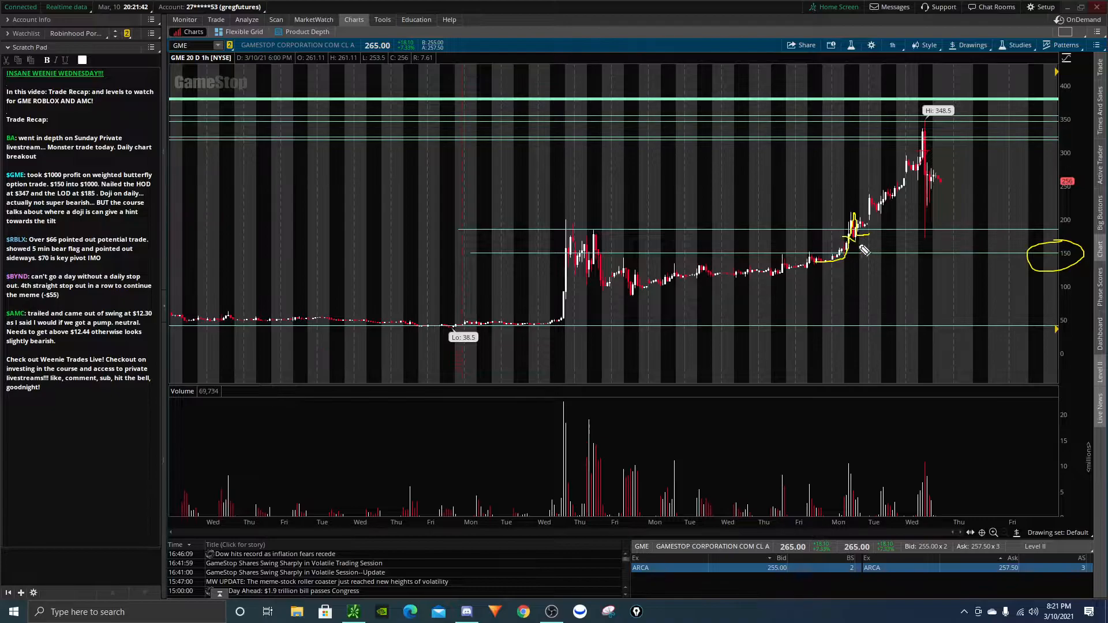
{"action": "left_click_drag", "start_coordinate": [852, 244], "coordinate": [905, 205]}
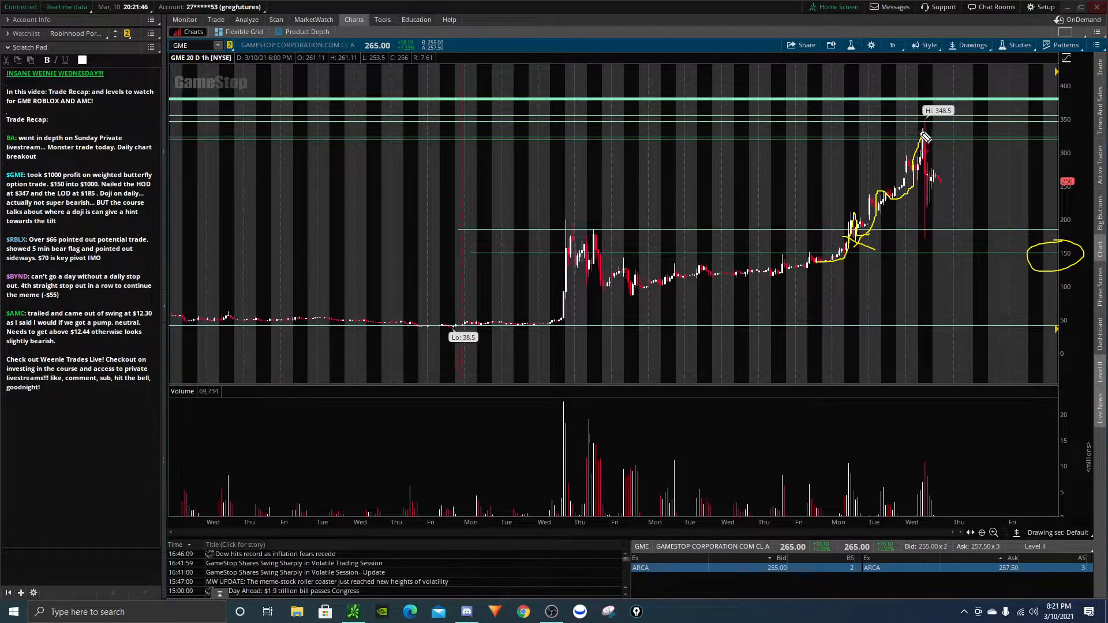
{"action": "left_click", "coordinate": [892, 45]}
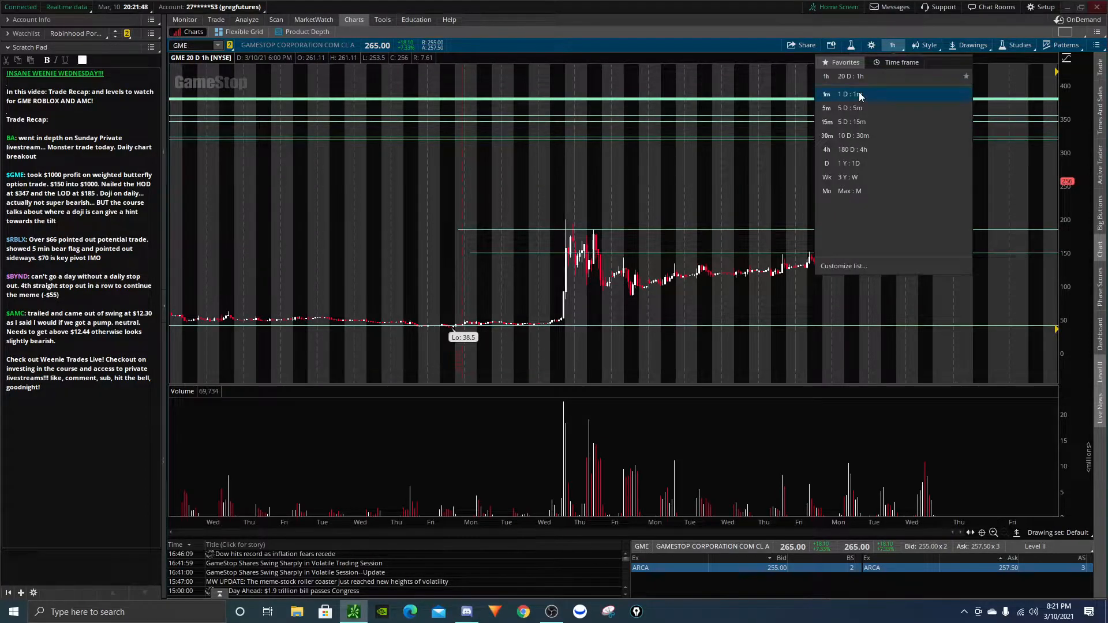
Zoom GME's 1D:1m chart on the morning move and sketch the flag, spike to 348.5 and sharp drop.
{"action": "left_click", "coordinate": [848, 94]}
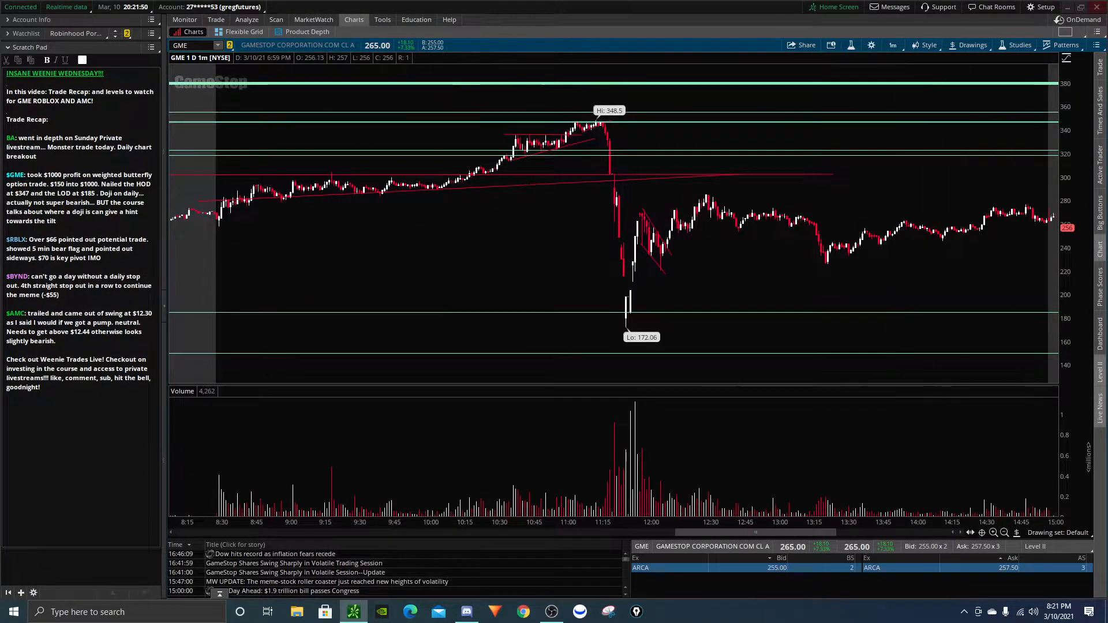
{"action": "left_click_drag", "start_coordinate": [544, 95], "coordinate": [615, 169]}
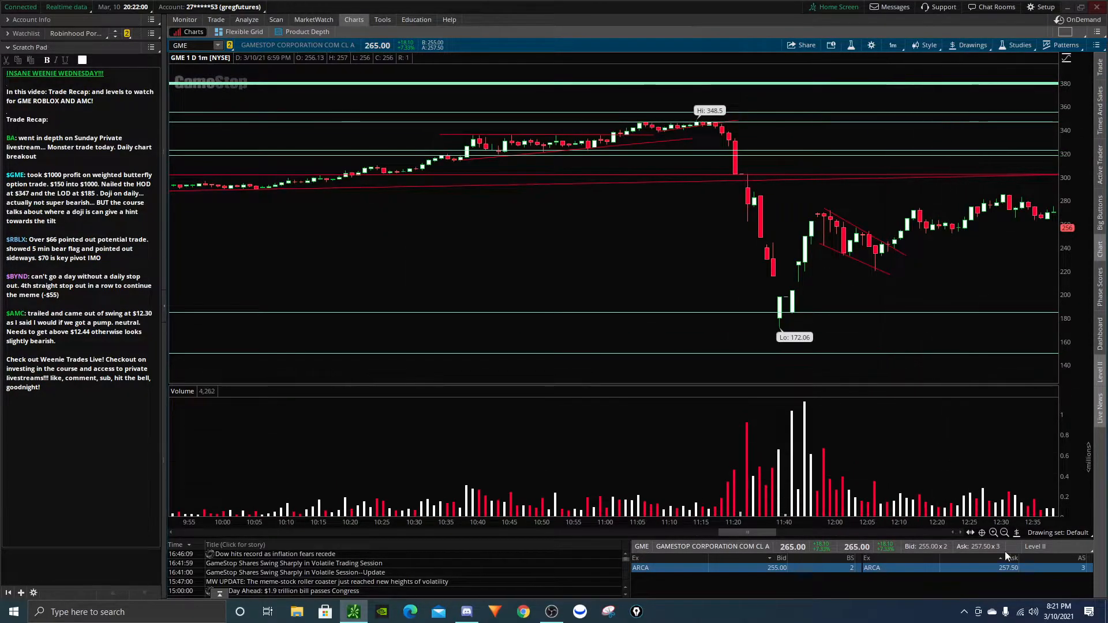
{"action": "mouse_move", "coordinate": [453, 138]}
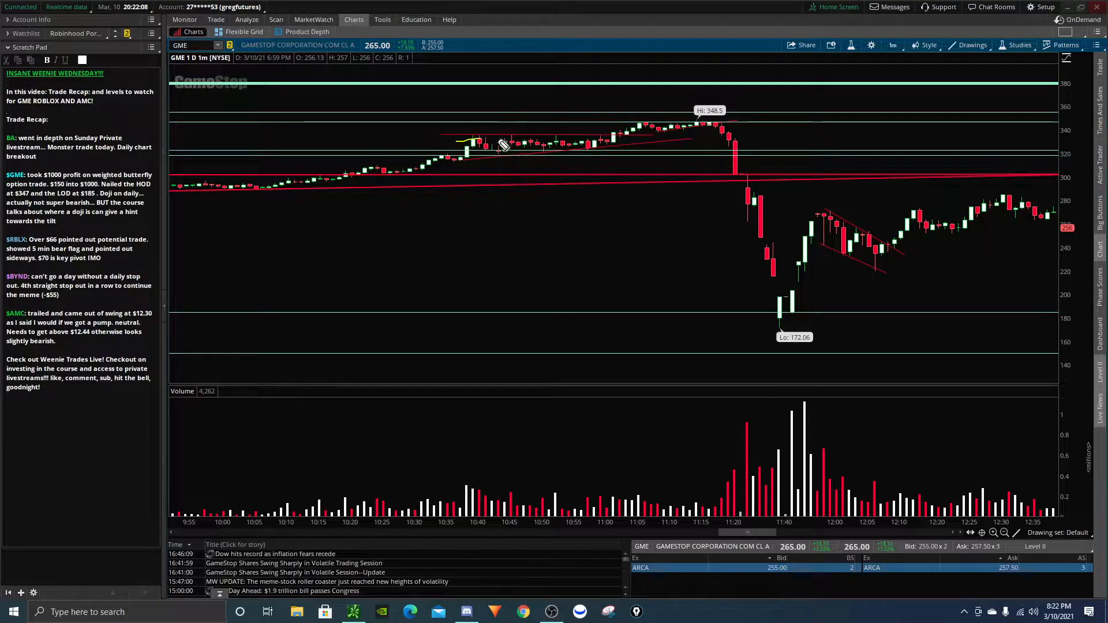
{"action": "left_click_drag", "start_coordinate": [466, 142], "coordinate": [1053, 146]}
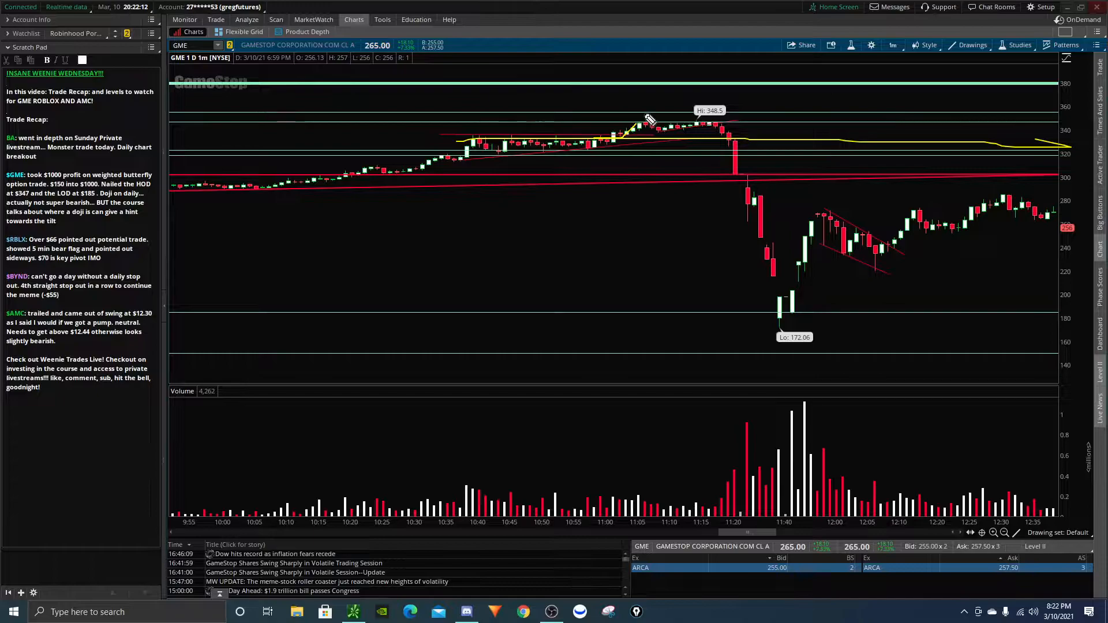
{"action": "left_click_drag", "start_coordinate": [636, 131], "coordinate": [749, 103]}
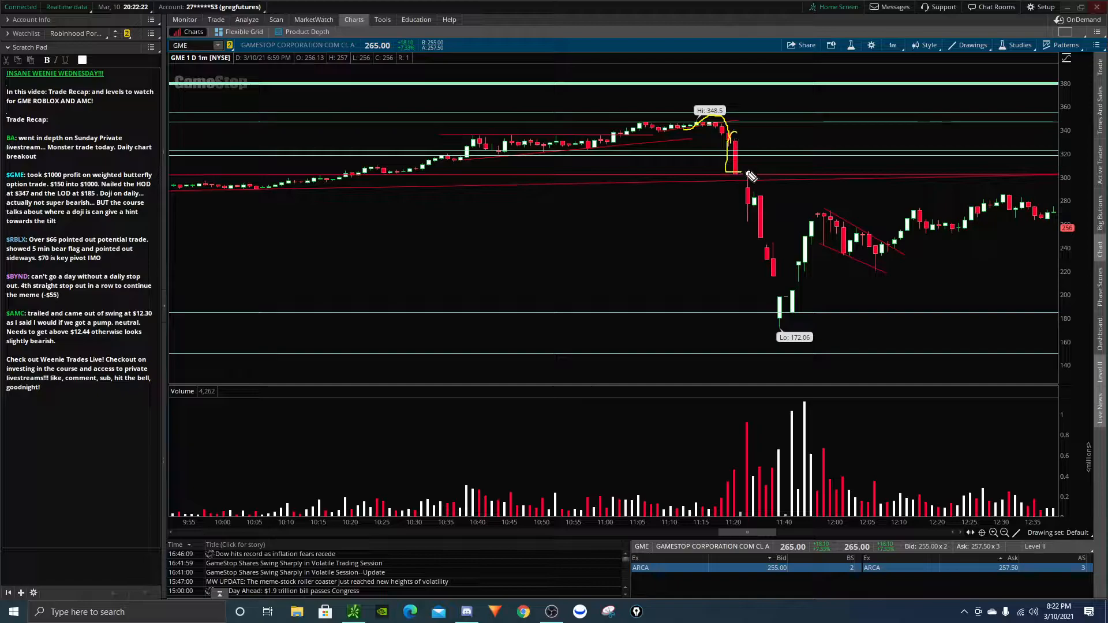
{"action": "left_click_drag", "start_coordinate": [728, 131], "coordinate": [743, 166]}
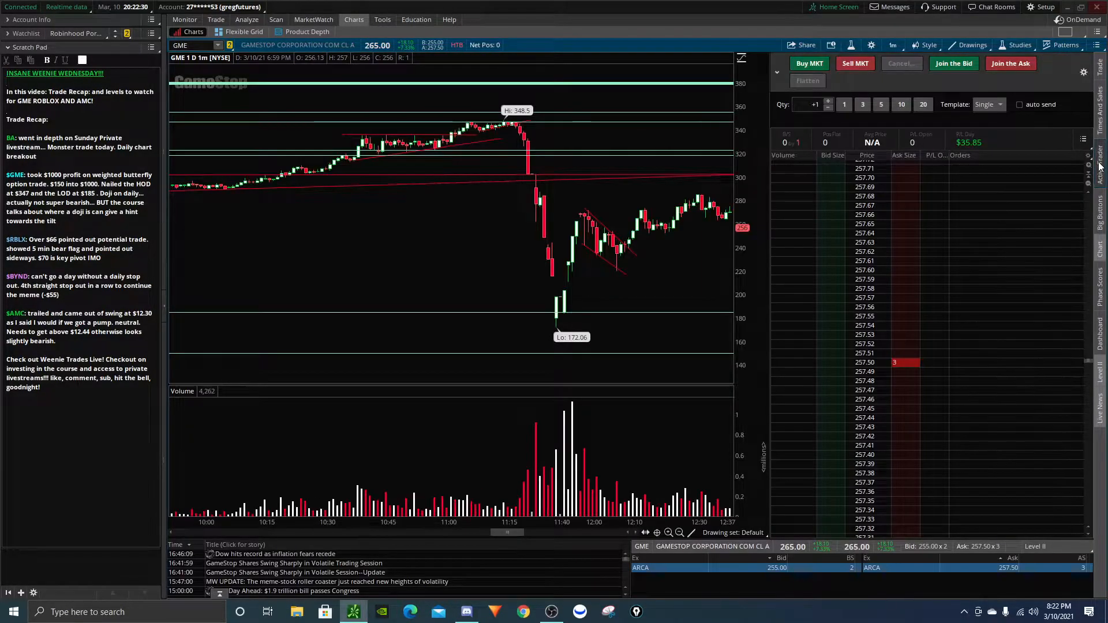
Review GameStop's option chain and positions, then return to its one-minute intraday chart.
{"action": "left_click", "coordinate": [216, 19]}
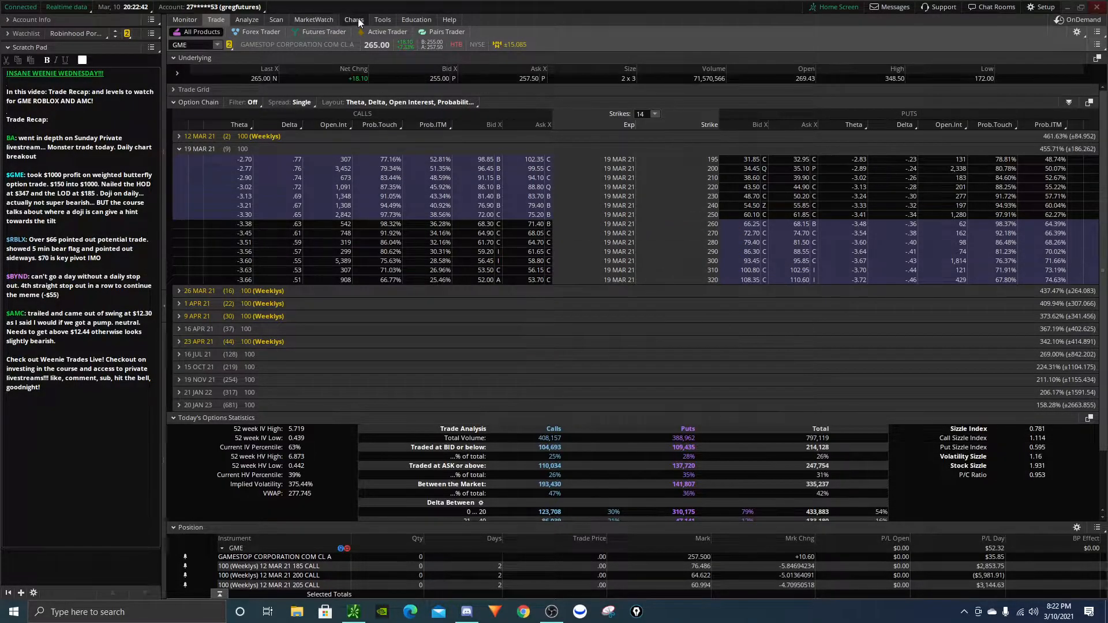
{"action": "left_click", "coordinate": [353, 19]}
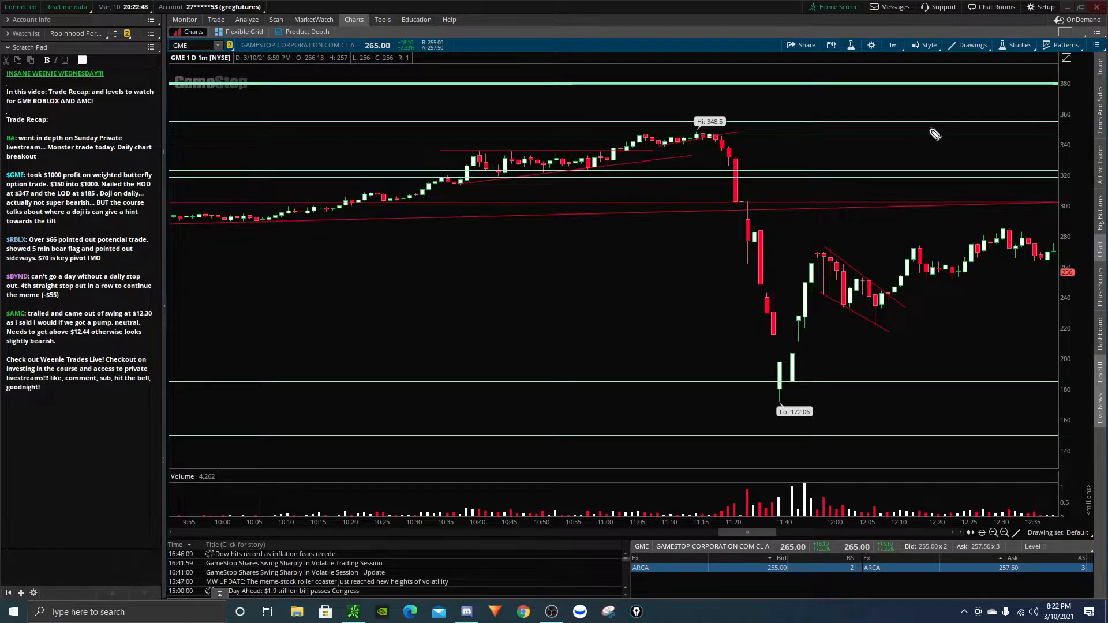
{"action": "mouse_move", "coordinate": [767, 138]}
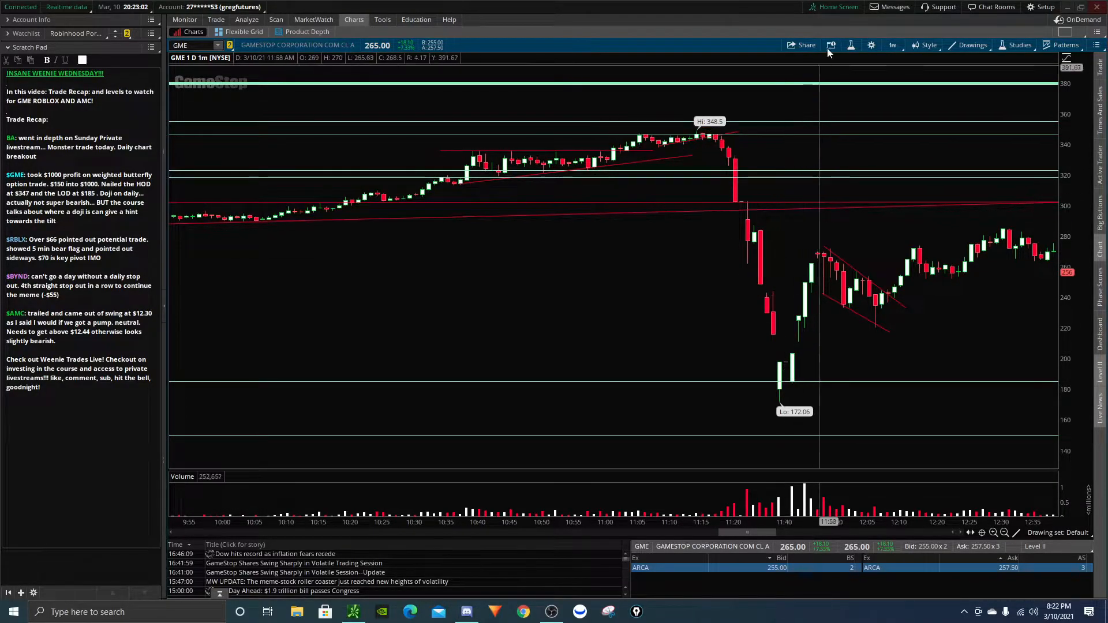
Underline GME's breakout level and pre-breakout consolidation on the daily chart, then switch to 1D:1m.
{"action": "left_click", "coordinate": [892, 45]}
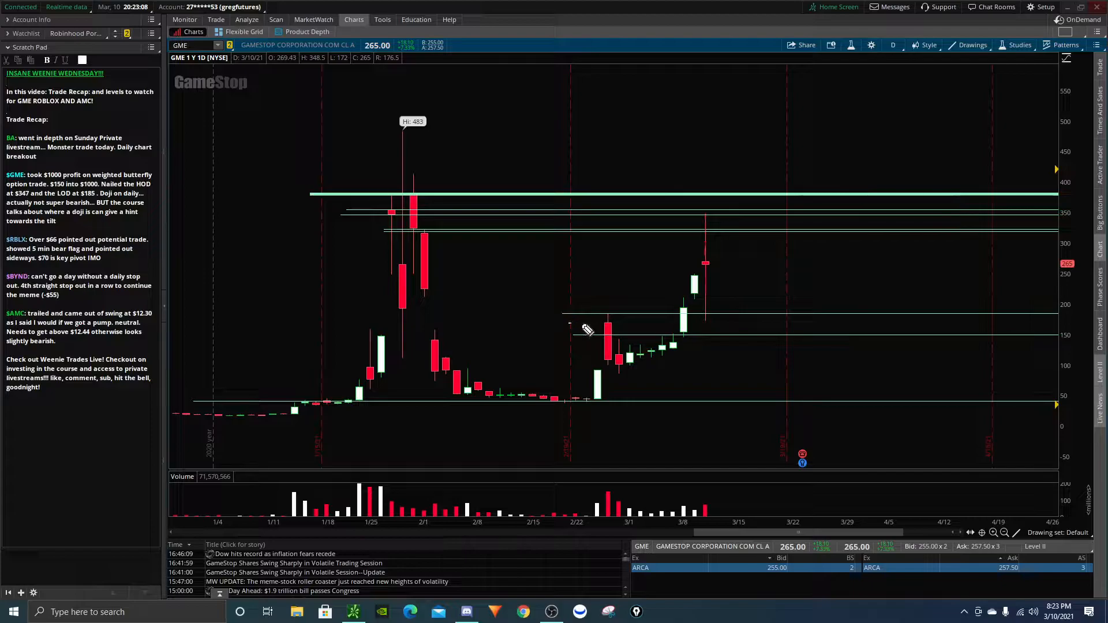
{"action": "left_click_drag", "start_coordinate": [569, 323], "coordinate": [771, 323]}
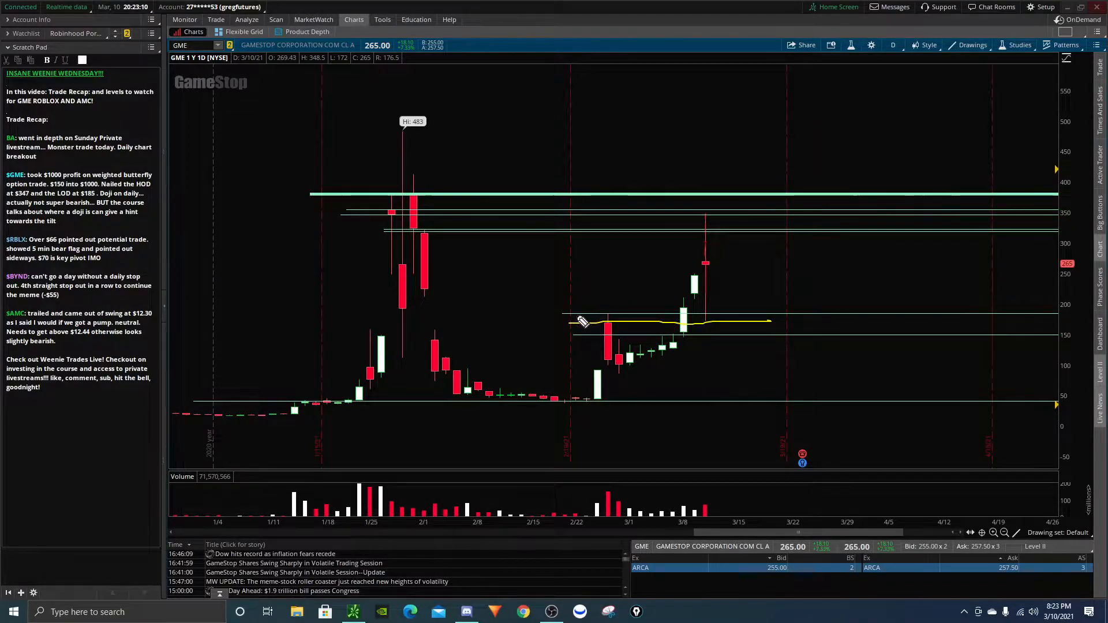
{"action": "left_click_drag", "start_coordinate": [569, 324], "coordinate": [633, 318]}
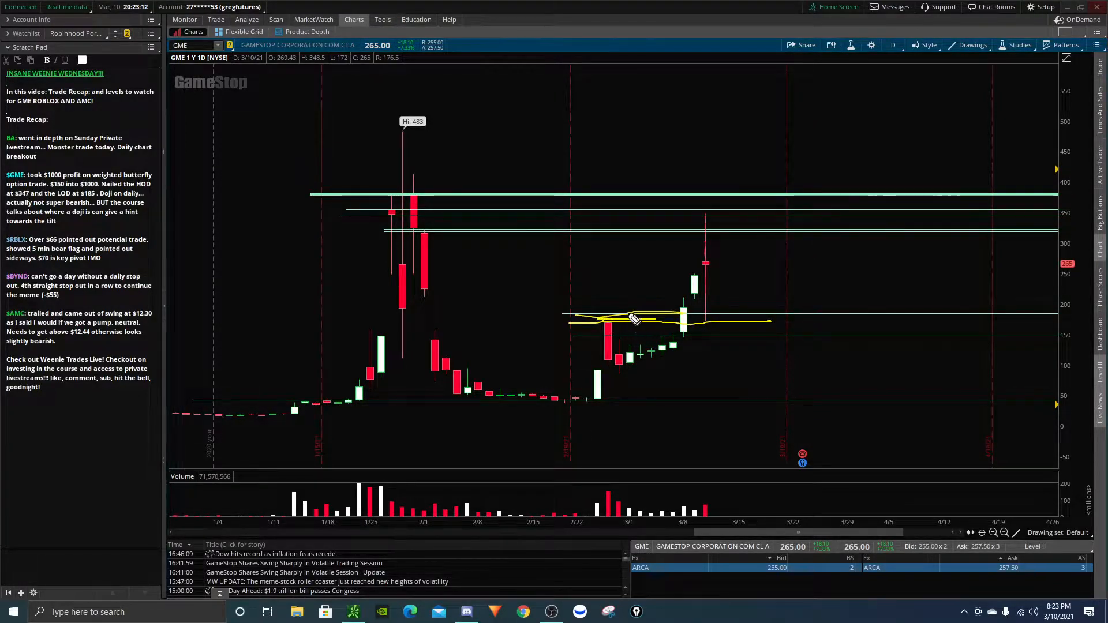
{"action": "left_click_drag", "start_coordinate": [636, 319], "coordinate": [770, 318]}
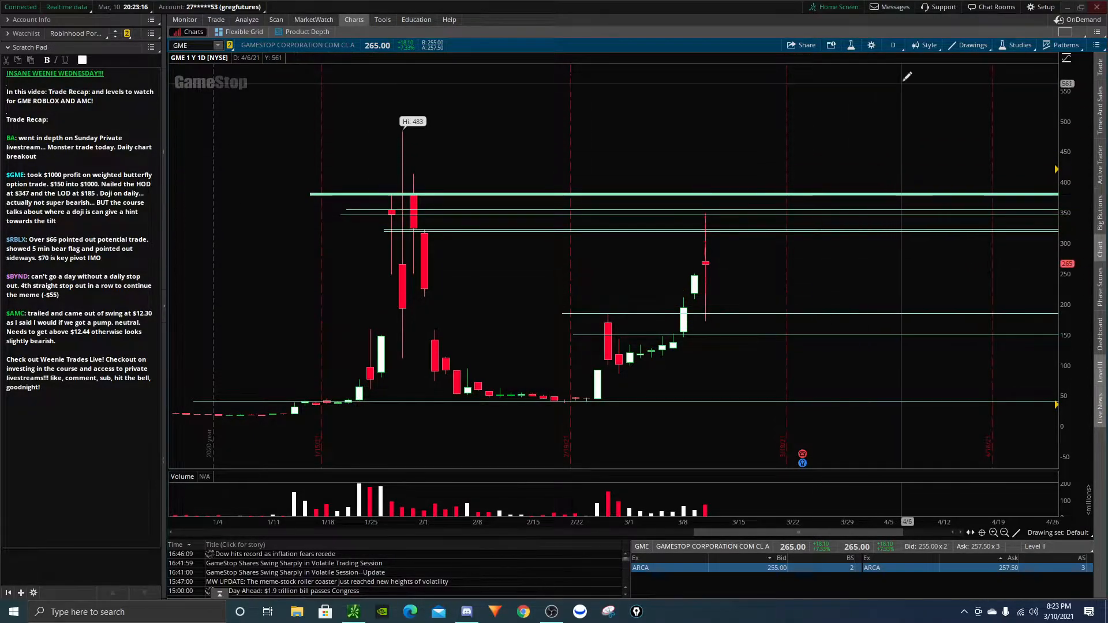
{"action": "left_click", "coordinate": [893, 45]}
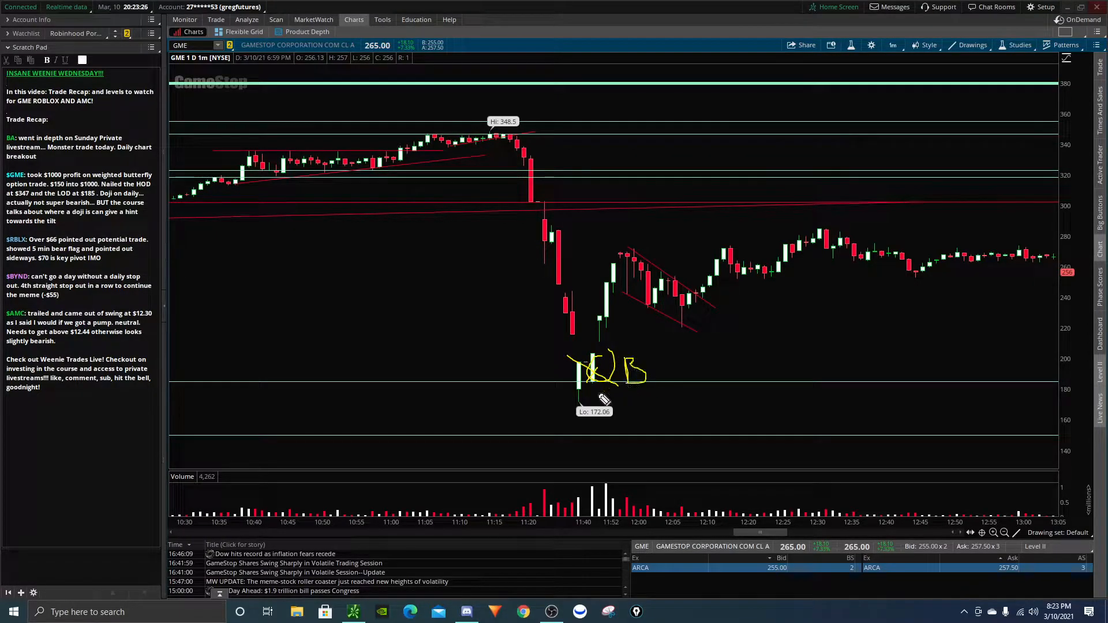
Underline the 172.06 low, circle the reversal candles, and trace the rebound into the bull flag.
{"action": "left_click_drag", "start_coordinate": [566, 406], "coordinate": [668, 406]}
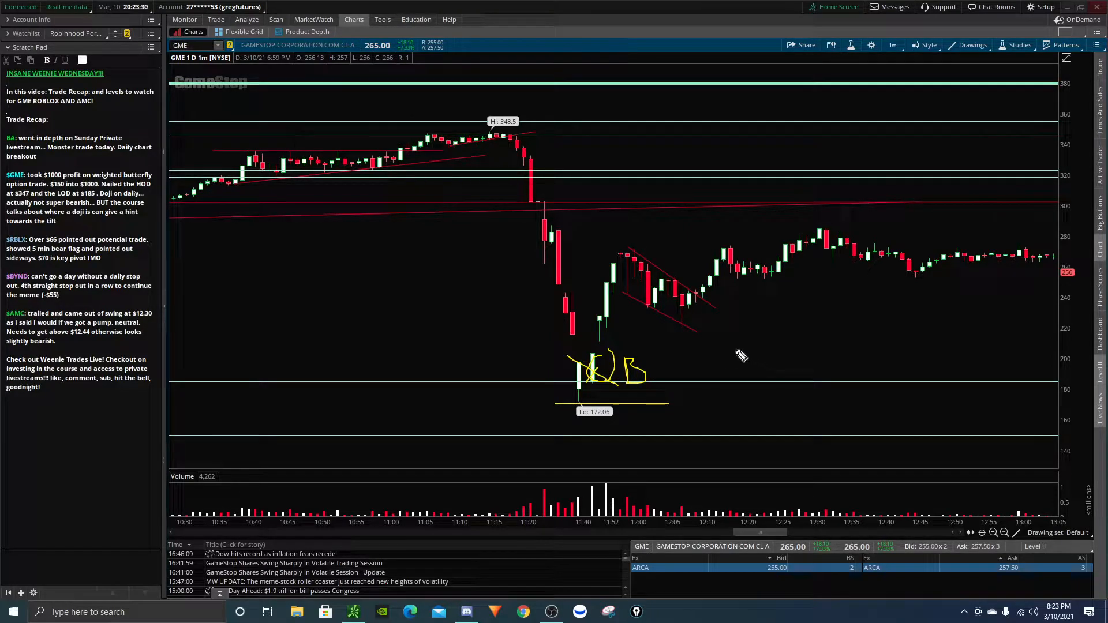
{"action": "left_click_drag", "start_coordinate": [573, 336], "coordinate": [611, 328]}
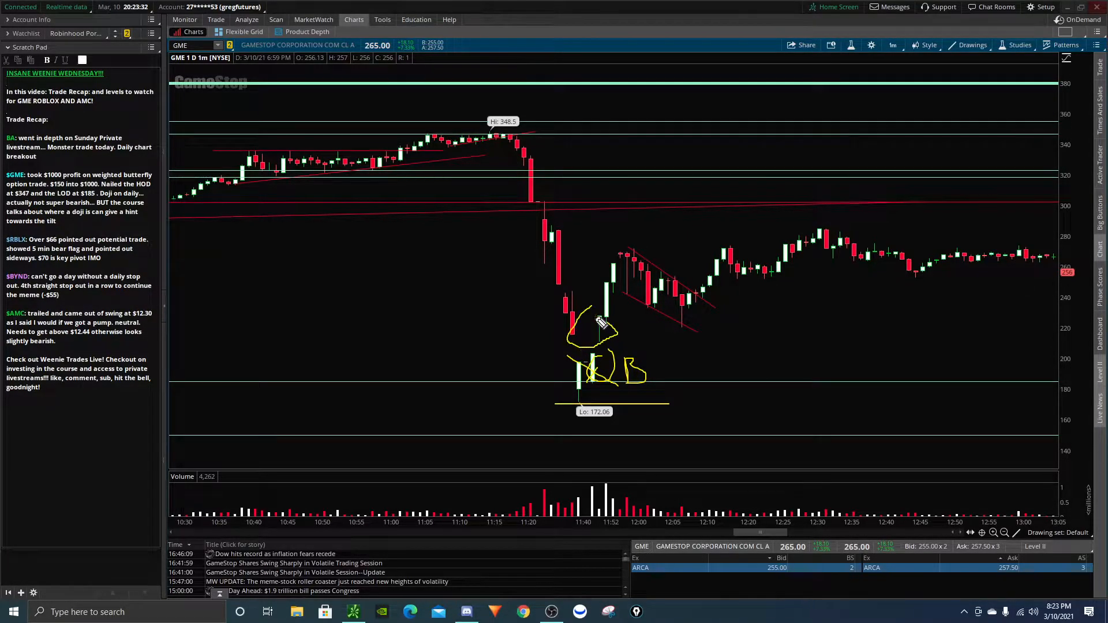
{"action": "left_click_drag", "start_coordinate": [615, 332], "coordinate": [672, 441]}
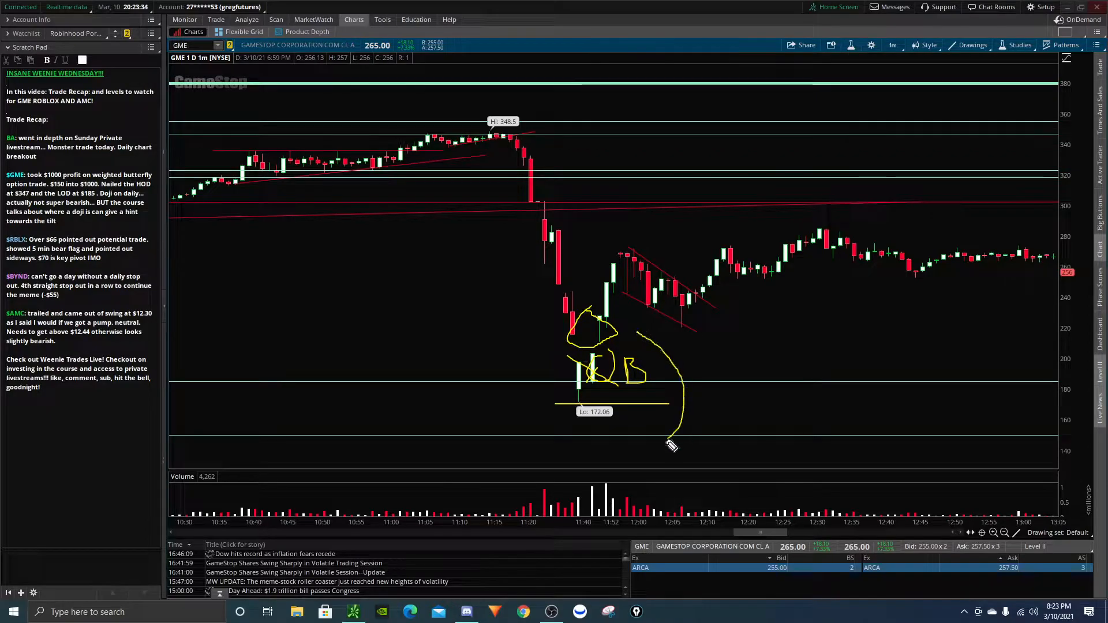
{"action": "left_click_drag", "start_coordinate": [682, 424], "coordinate": [656, 445]}
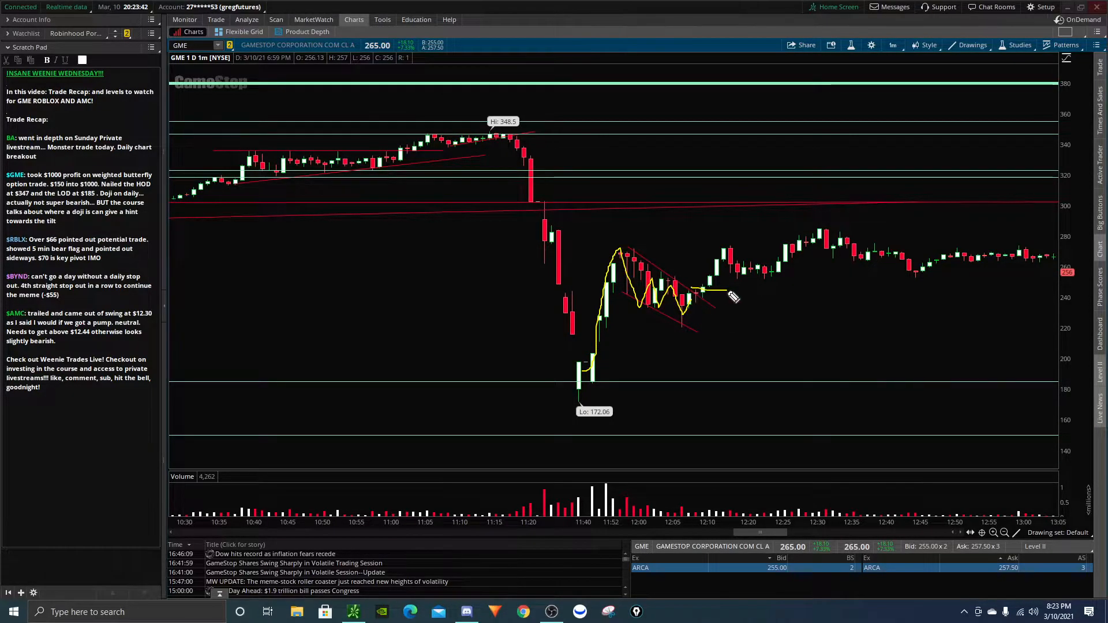
{"action": "mouse_move", "coordinate": [730, 316]}
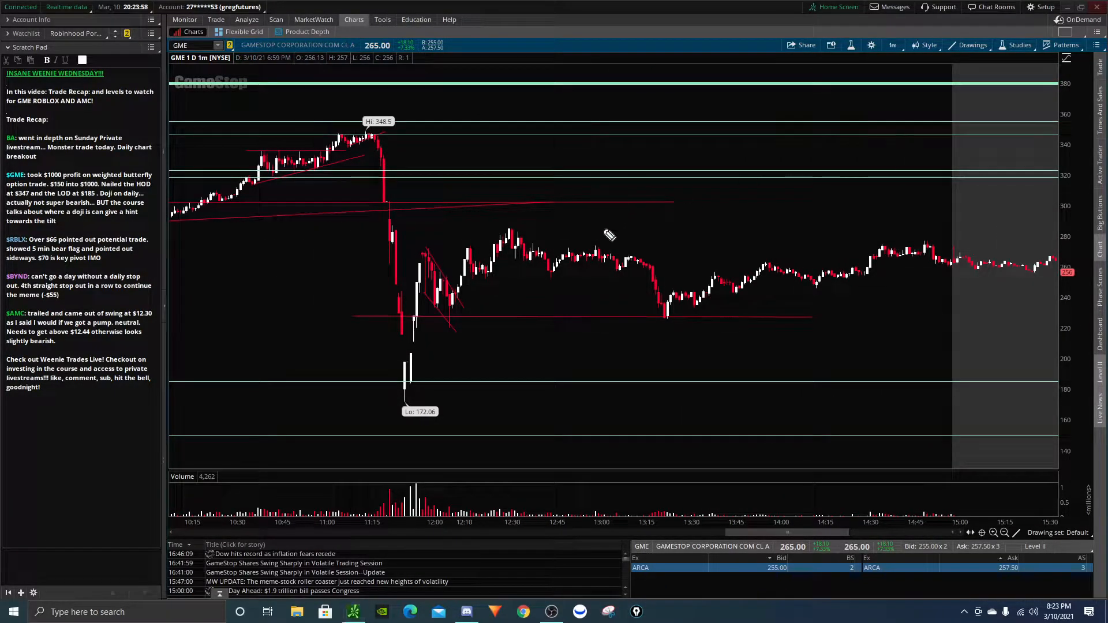
Trace GME's afternoon path, return to the 1Y:1D chart and sketch a steep rally projection above the high.
{"action": "left_click_drag", "start_coordinate": [487, 260], "coordinate": [664, 315]}
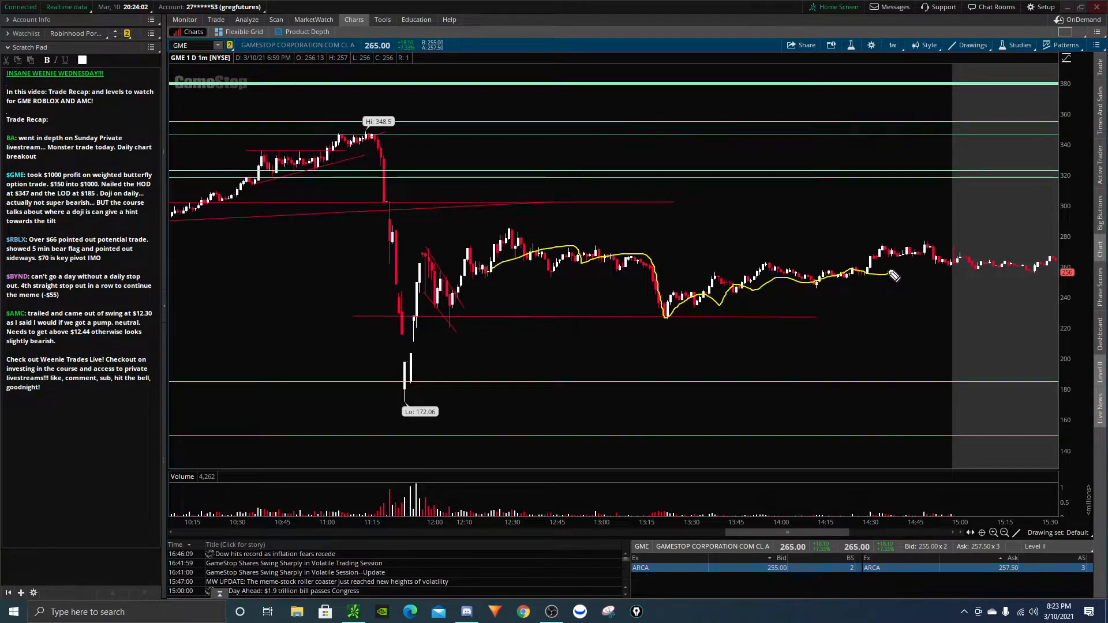
{"action": "left_click", "coordinate": [893, 44]}
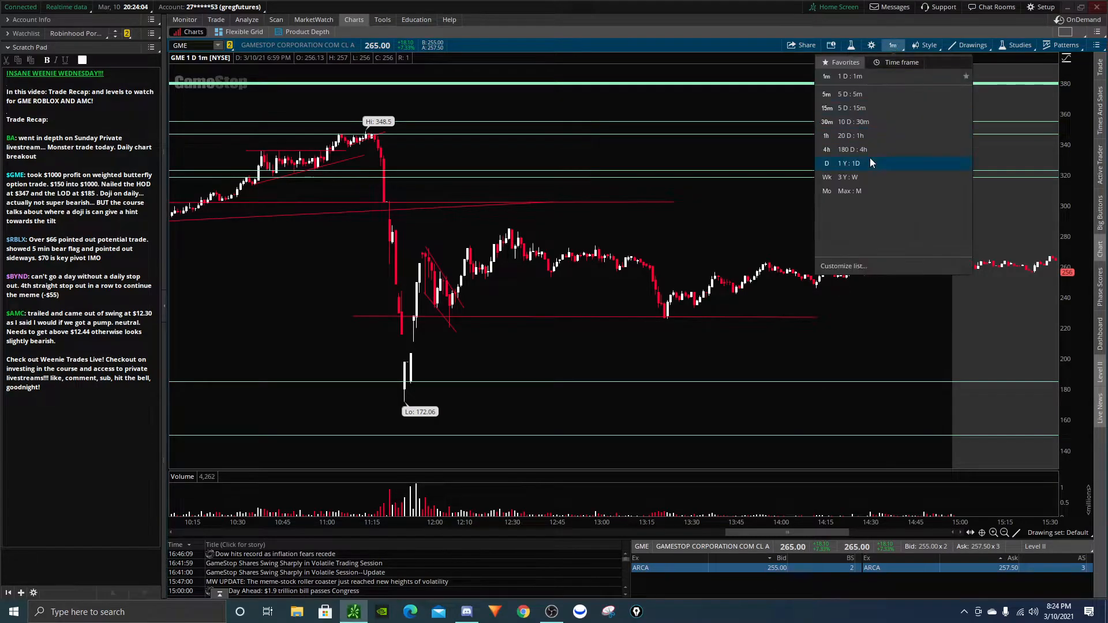
{"action": "left_click", "coordinate": [848, 163]}
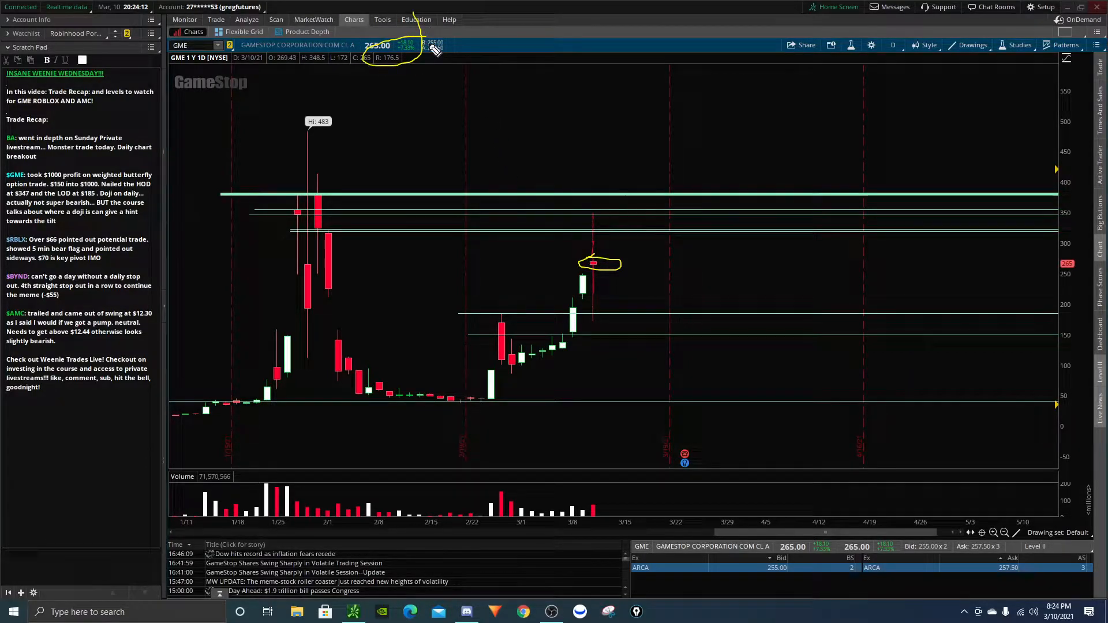
{"action": "mouse_move", "coordinate": [531, 146]}
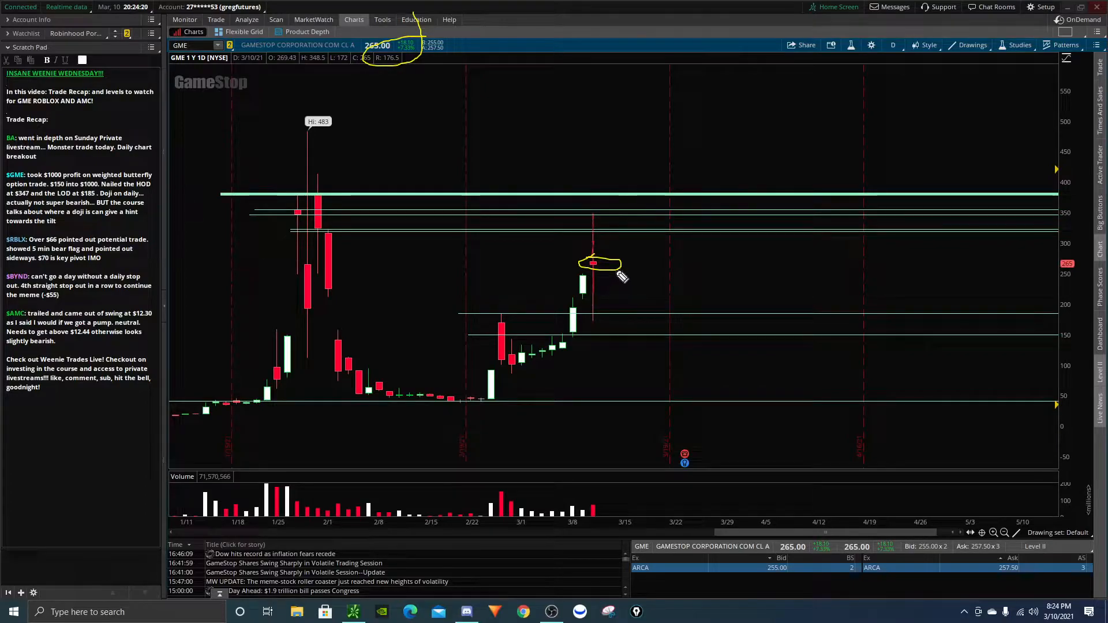
{"action": "left_click_drag", "start_coordinate": [622, 294], "coordinate": [750, 21]}
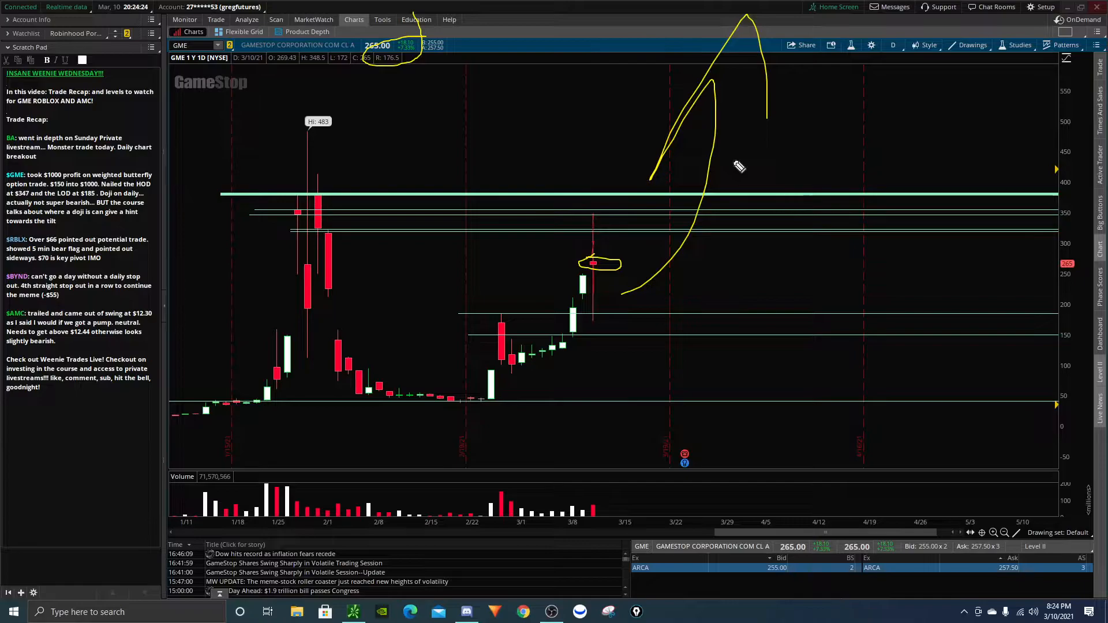
{"action": "mouse_move", "coordinate": [737, 161]}
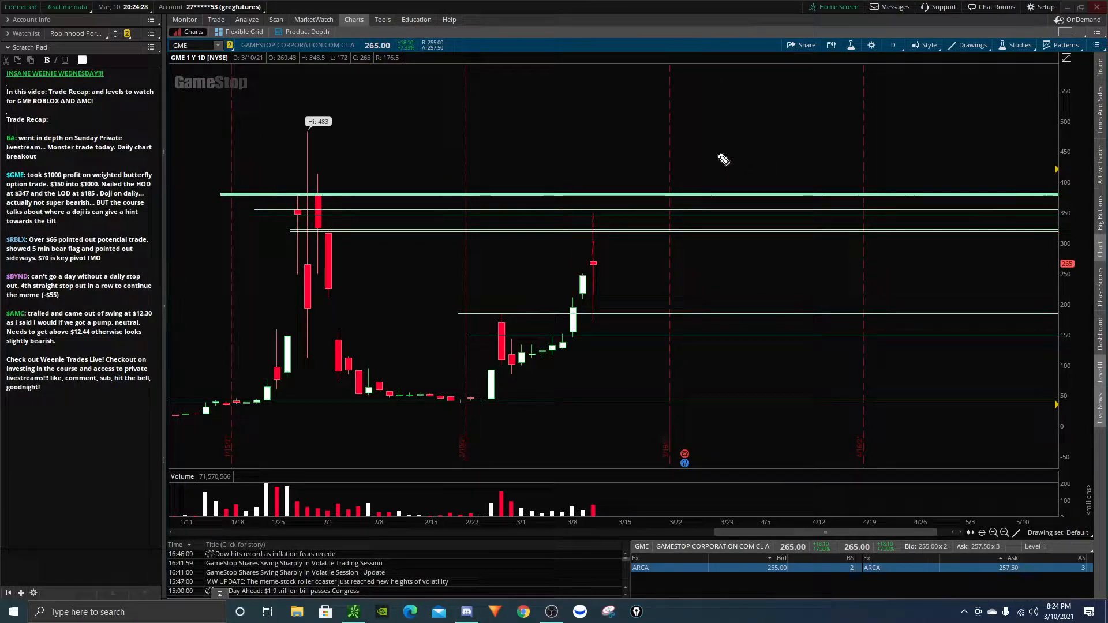
{"action": "mouse_move", "coordinate": [598, 267]}
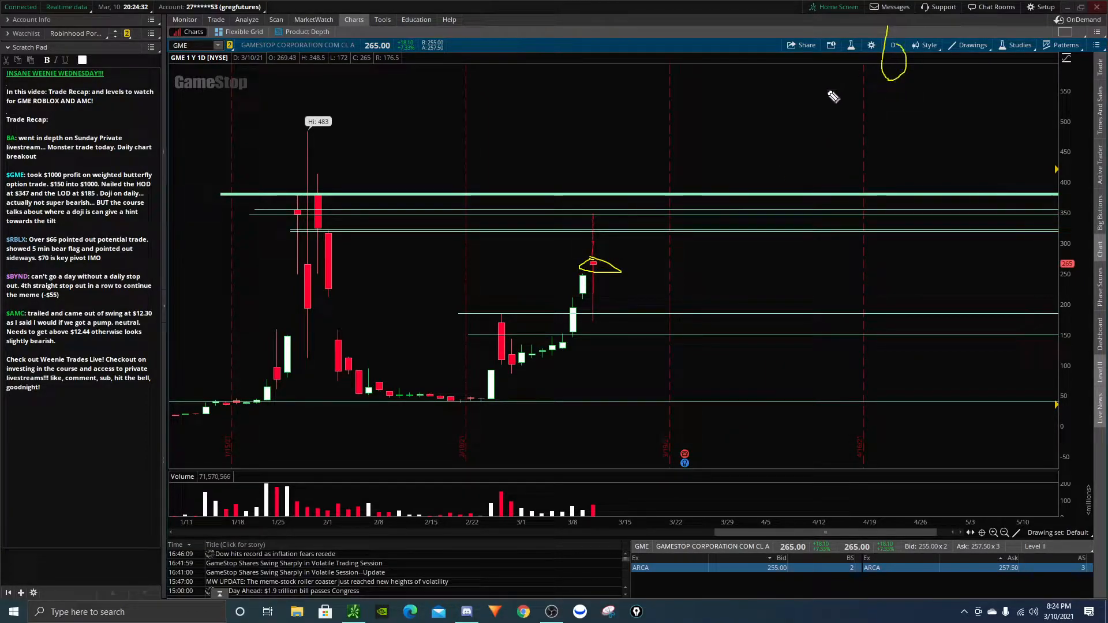
{"action": "mouse_move", "coordinate": [608, 219]}
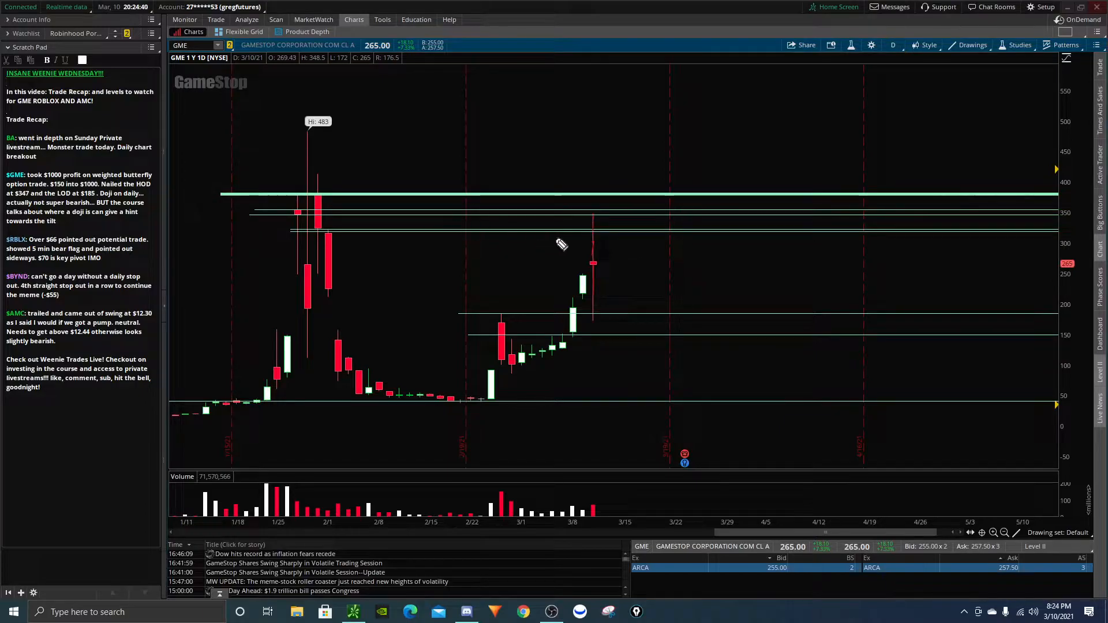
{"action": "mouse_move", "coordinate": [629, 226]}
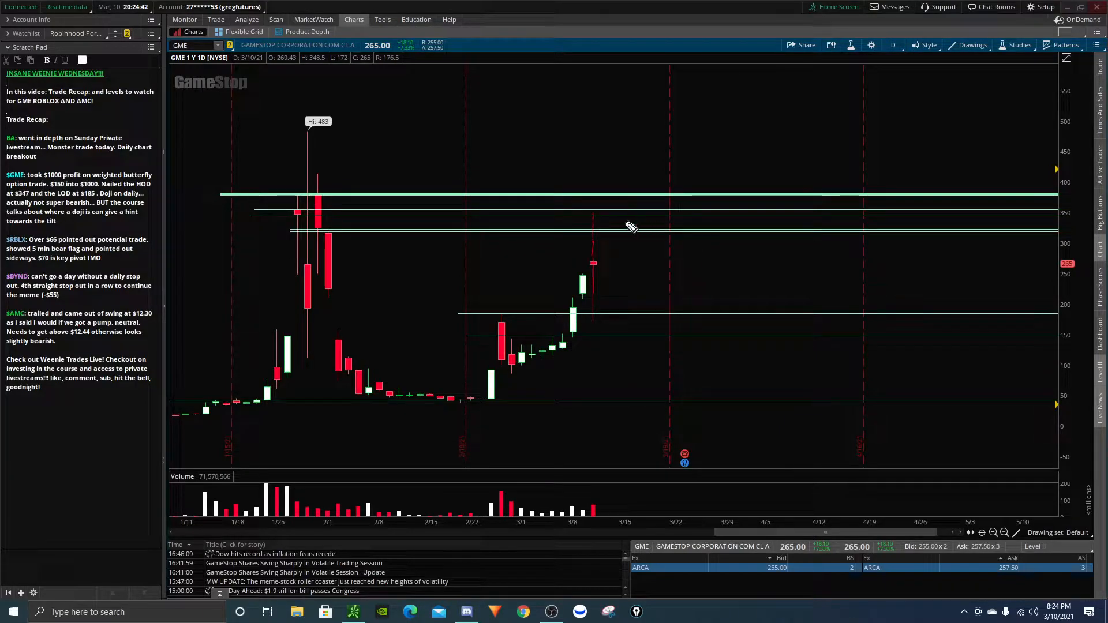
{"action": "left_click", "coordinate": [892, 45]}
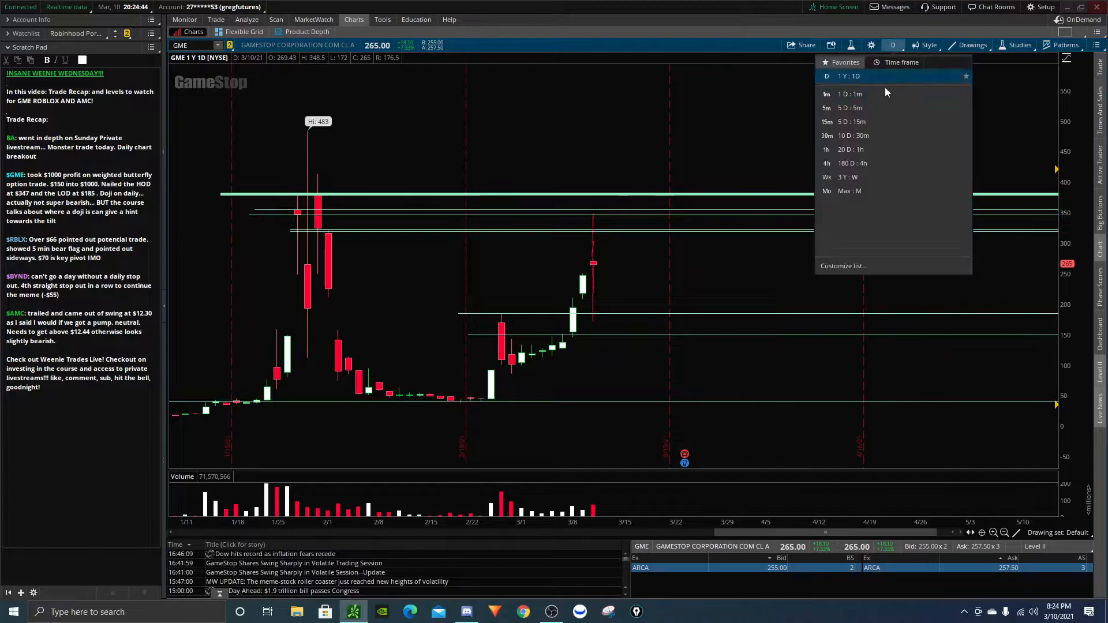
On GME's 20D:1h chart, sketch the projected climb and mark the levels it must clear.
{"action": "left_click", "coordinate": [848, 149]}
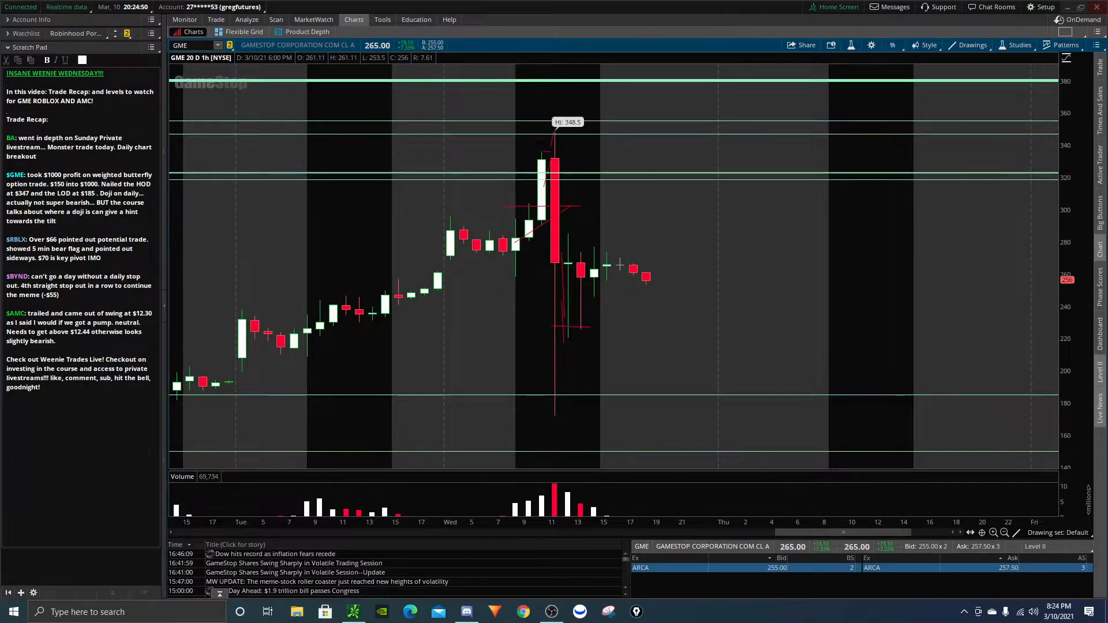
{"action": "left_click_drag", "start_coordinate": [646, 248], "coordinate": [894, 98]}
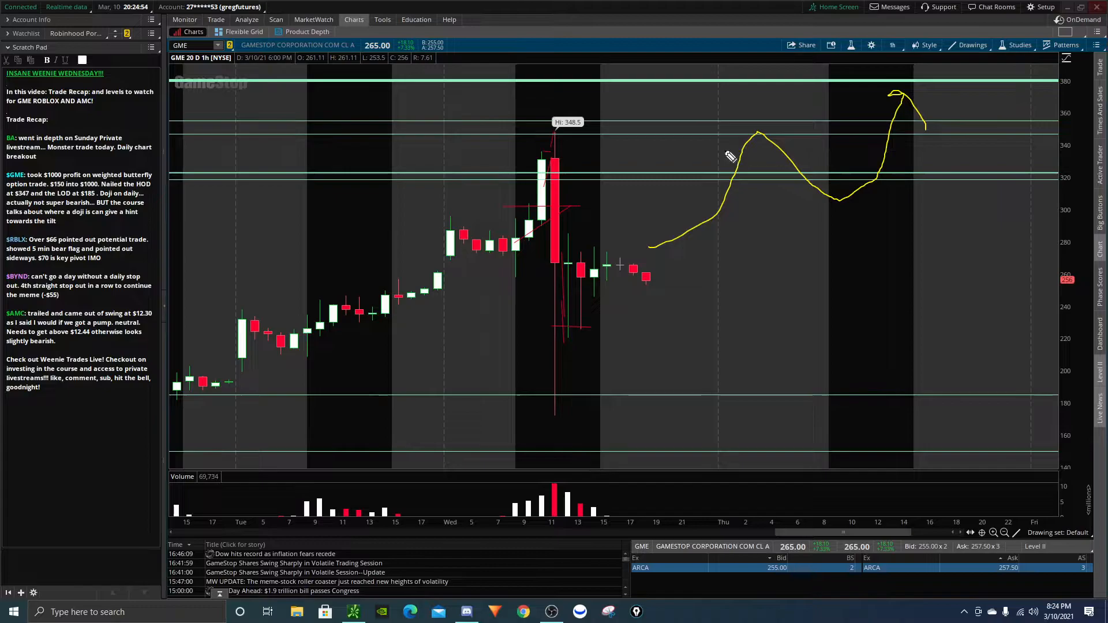
{"action": "left_click_drag", "start_coordinate": [706, 159], "coordinate": [856, 161]}
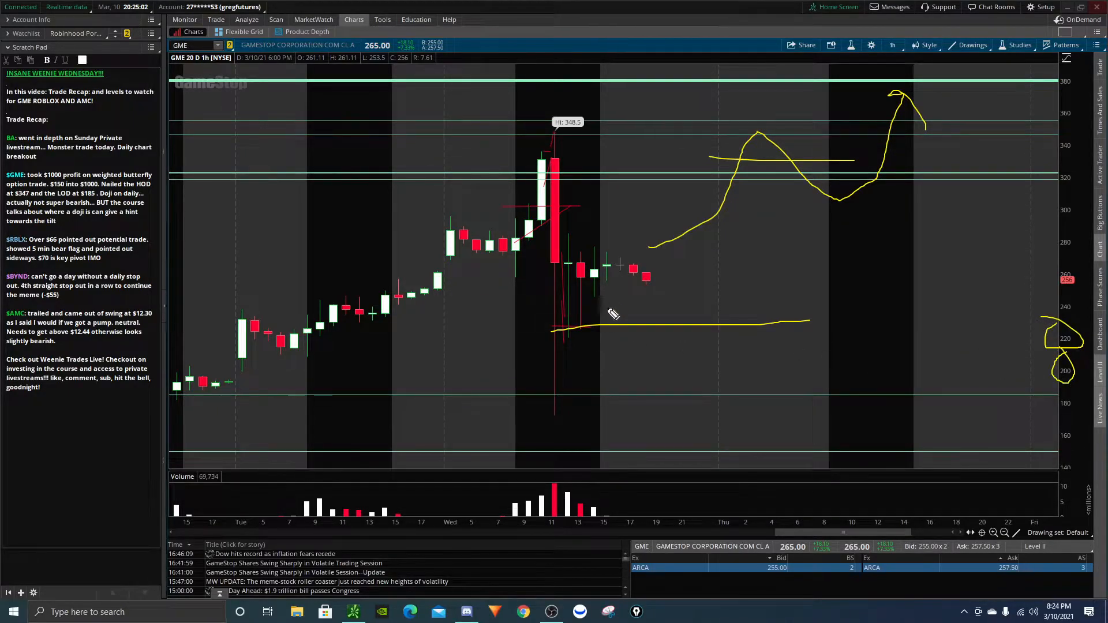
{"action": "left_click_drag", "start_coordinate": [615, 286], "coordinate": [869, 413]}
{"action": "type", "text": "RBLX"}
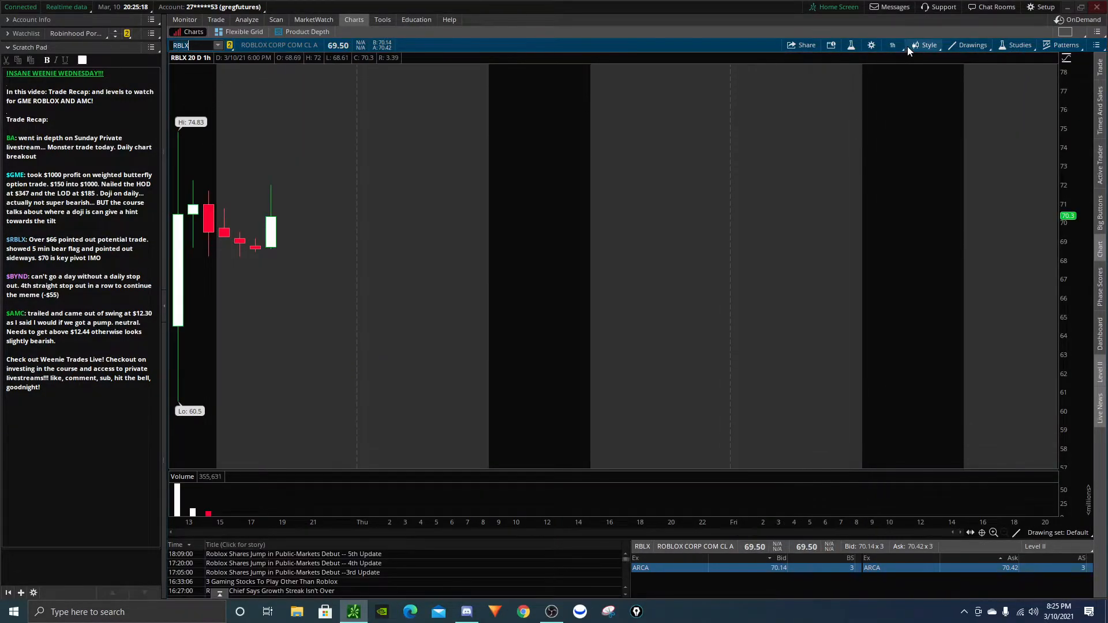
On RBLX, mark the buy entry above the opening candles, the stop-loss beneath them, and the 60.5 day low.
{"action": "left_click", "coordinate": [892, 45]}
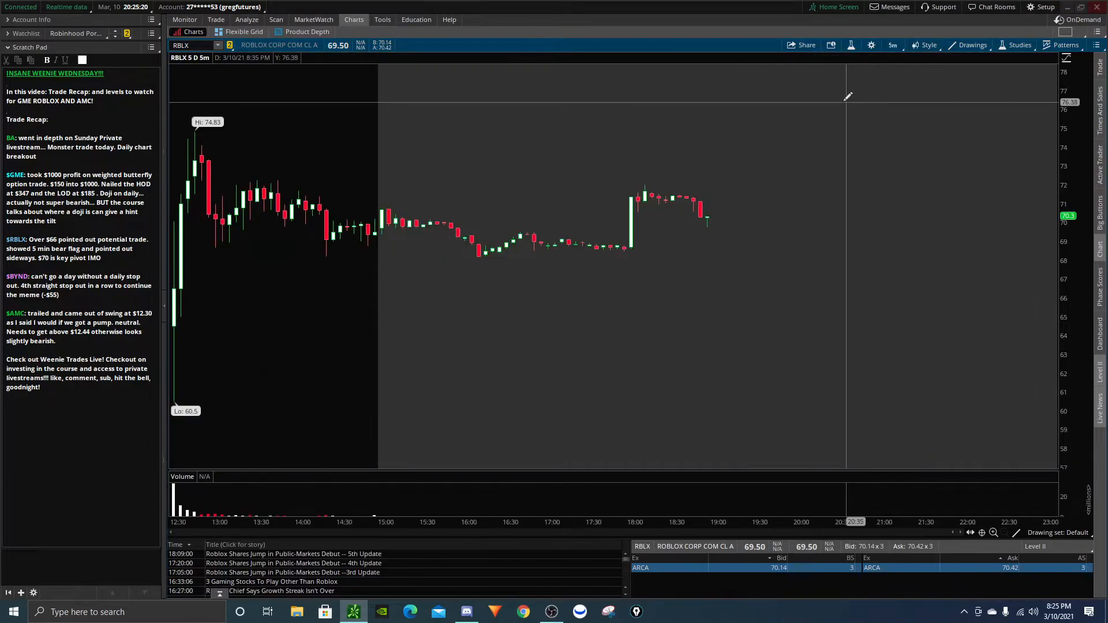
{"action": "left_click", "coordinate": [892, 44]}
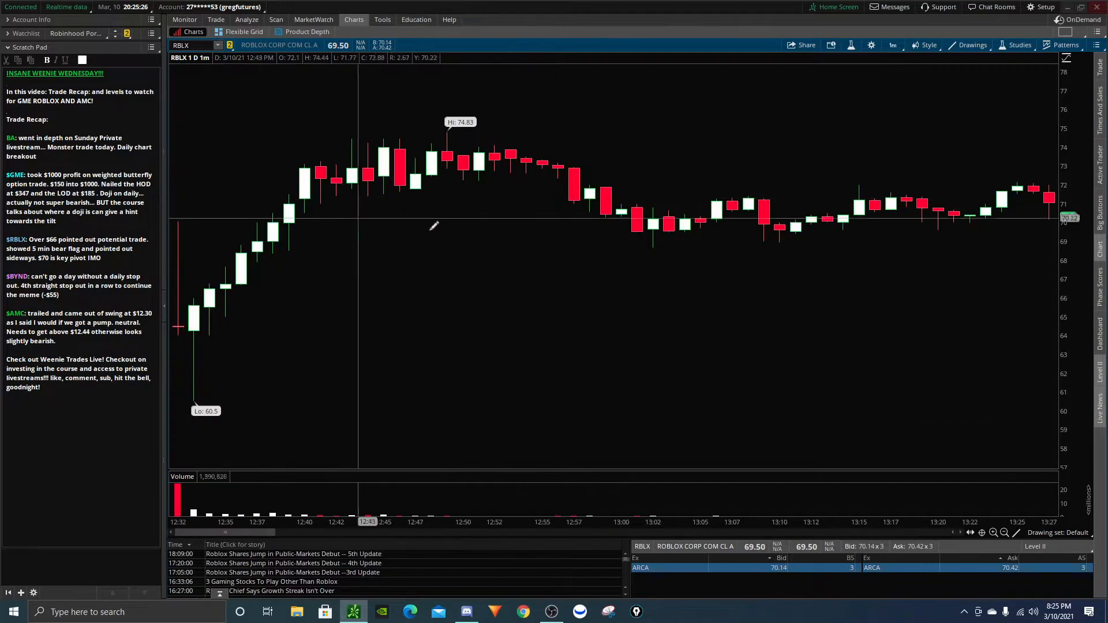
{"action": "mouse_move", "coordinate": [209, 353]}
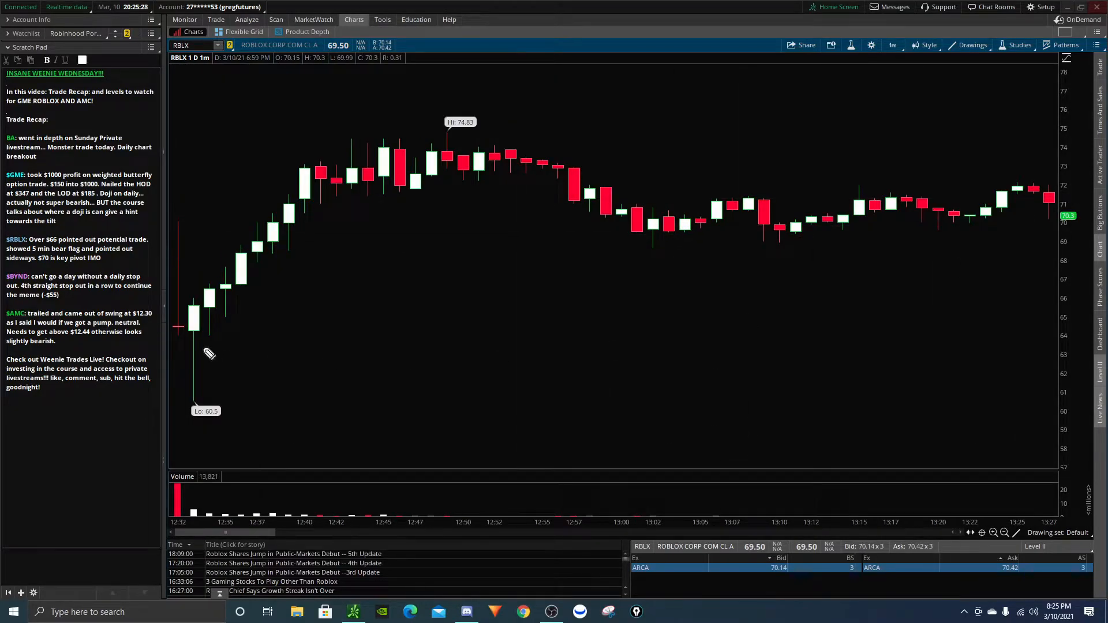
{"action": "left_click_drag", "start_coordinate": [176, 331], "coordinate": [298, 331]}
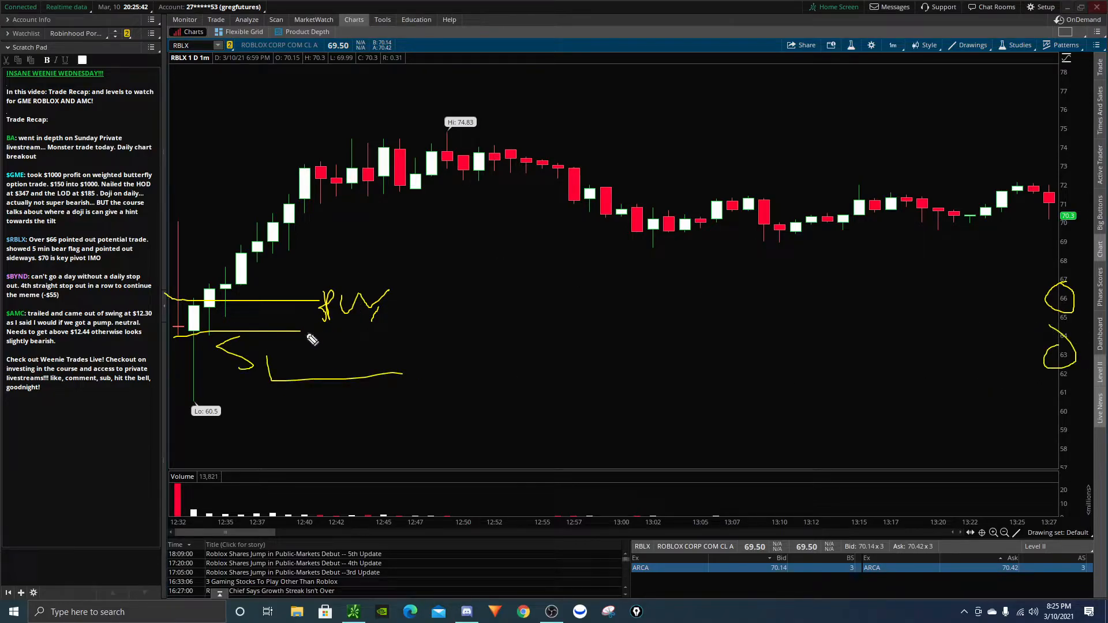
{"action": "left_click_drag", "start_coordinate": [215, 410], "coordinate": [322, 424]}
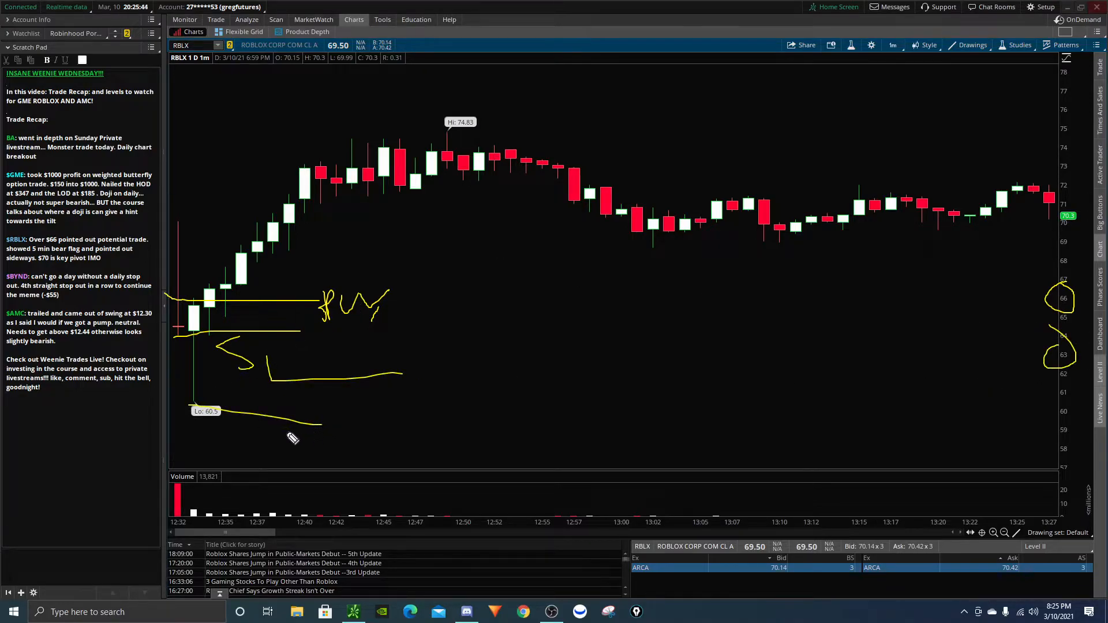
{"action": "left_click_drag", "start_coordinate": [216, 305], "coordinate": [308, 234]}
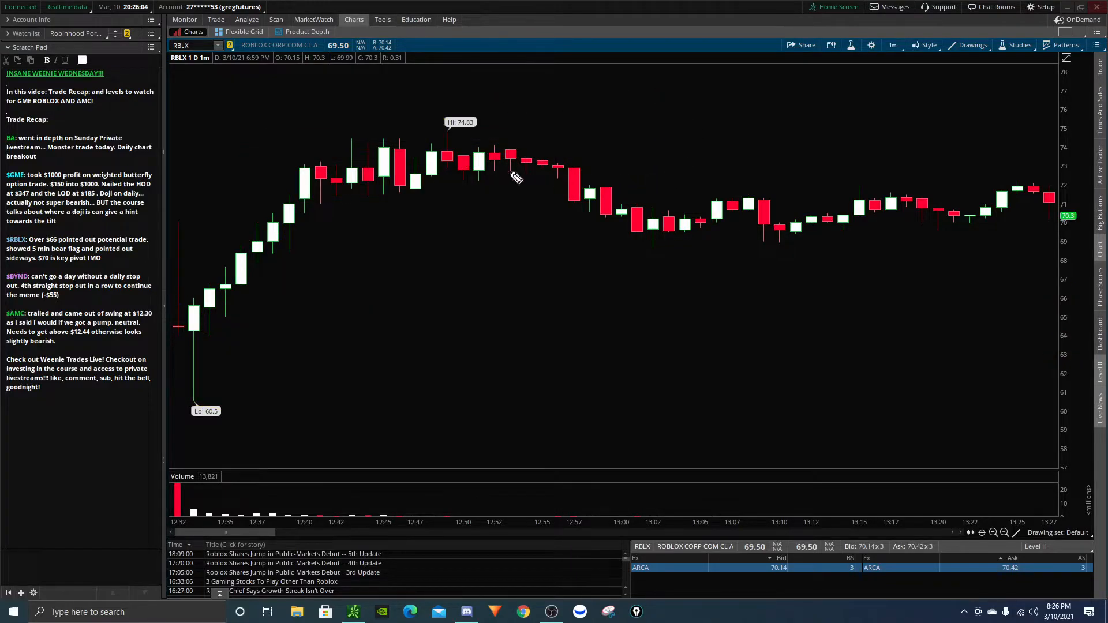
{"action": "mouse_move", "coordinate": [761, 148]}
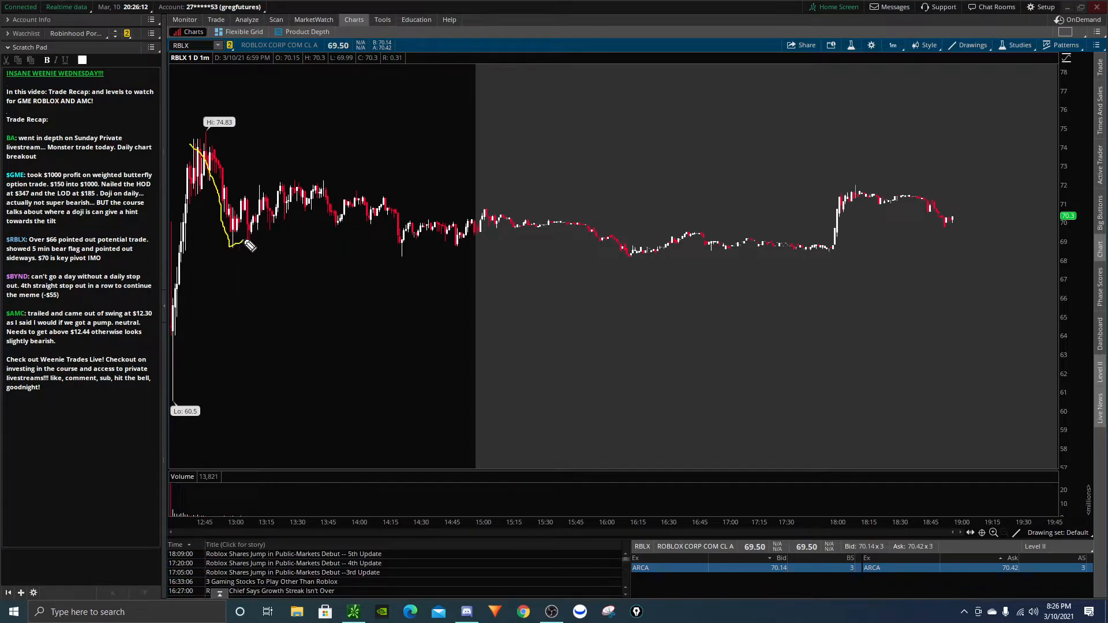
Trace RBLX's drop from the 74.83 high, sketch the sideways path ahead, and highlight the 70 area.
{"action": "left_click_drag", "start_coordinate": [248, 243], "coordinate": [346, 187]}
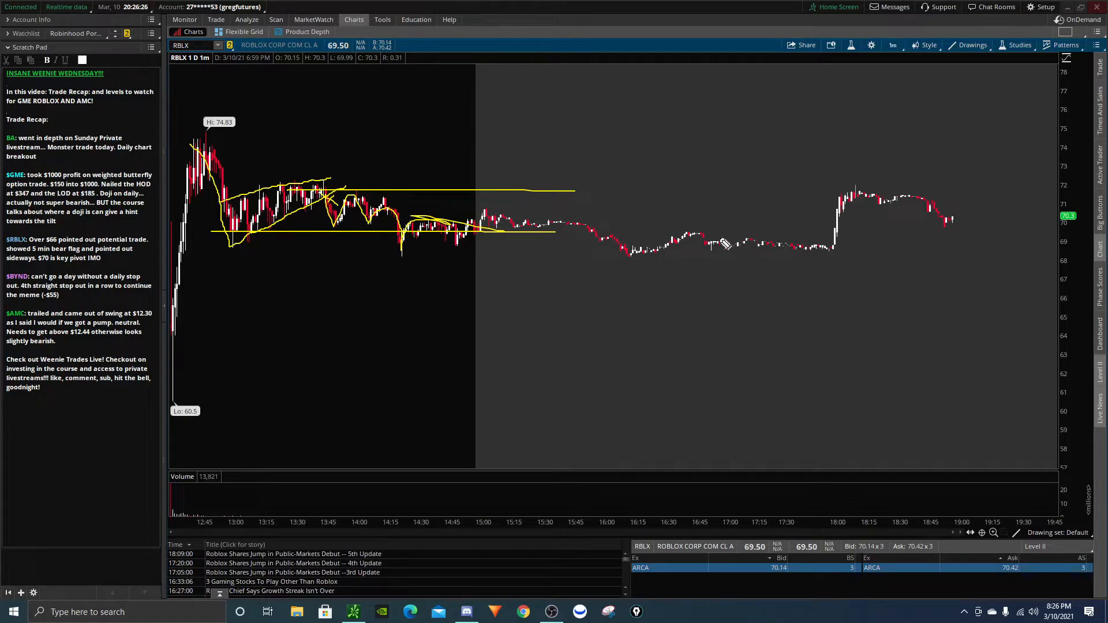
{"action": "mouse_move", "coordinate": [733, 234]}
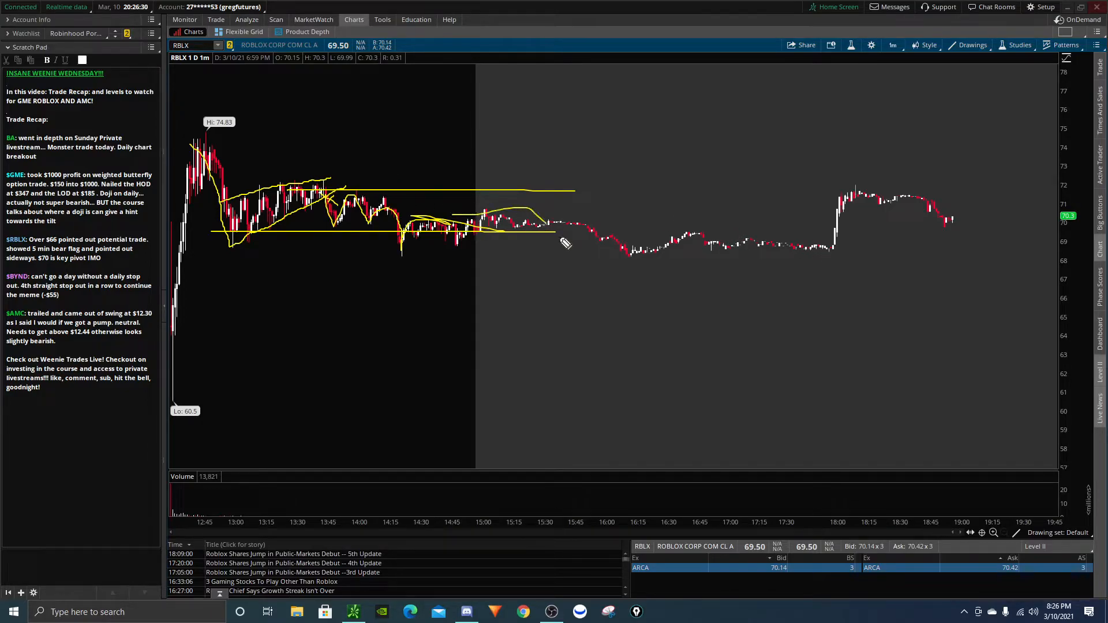
{"action": "left_click_drag", "start_coordinate": [565, 244], "coordinate": [989, 141]}
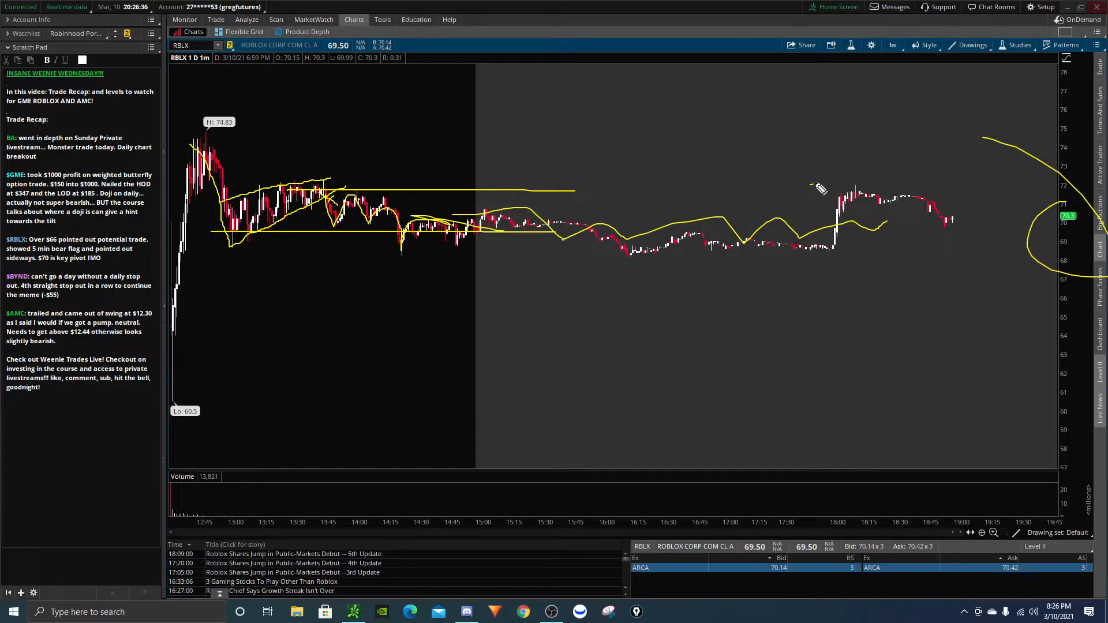
{"action": "left_click_drag", "start_coordinate": [823, 187], "coordinate": [855, 78]}
{"action": "type", "text": "BYND"}
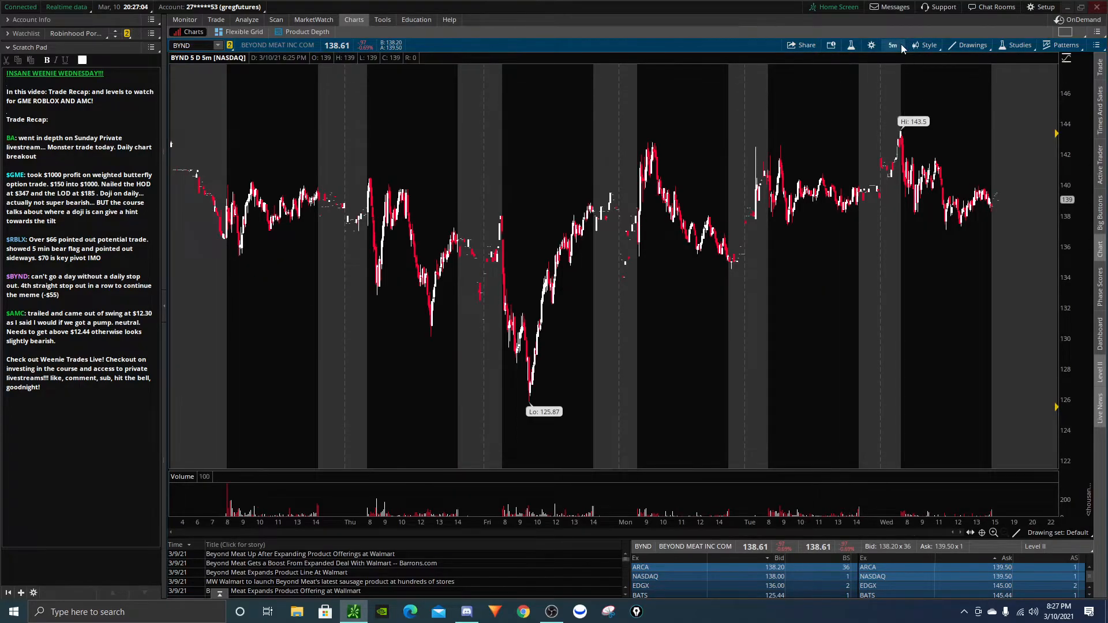
On BYND 1D:1m, mark the morning top, its red candles and the 141.5 breakdown/retest, then enter AM for AMC.
{"action": "left_click", "coordinate": [892, 44]}
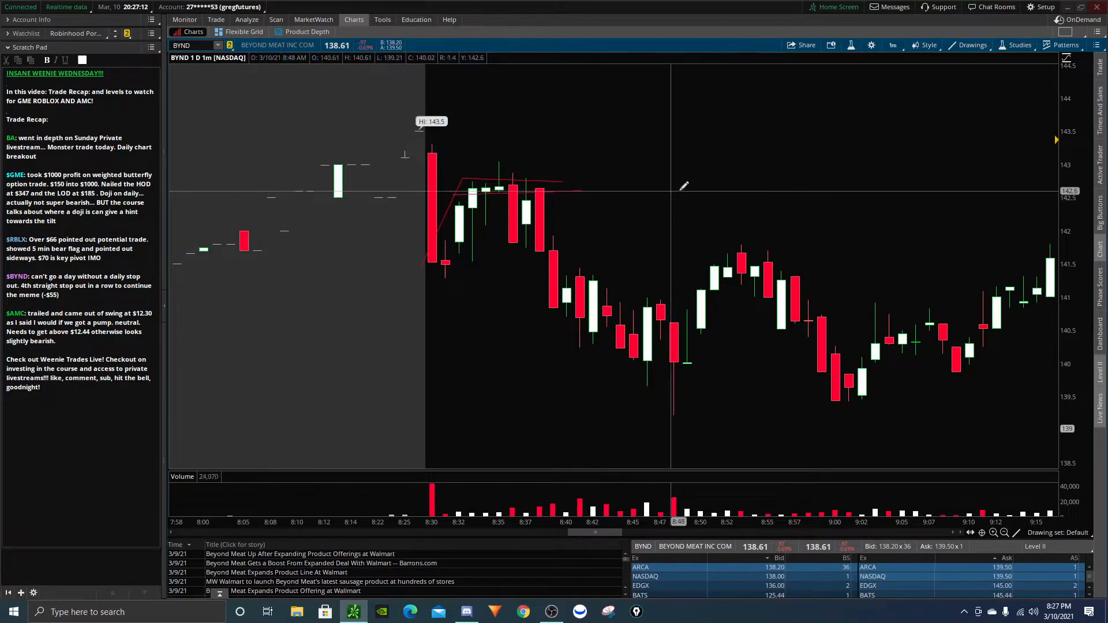
{"action": "mouse_move", "coordinate": [605, 231]}
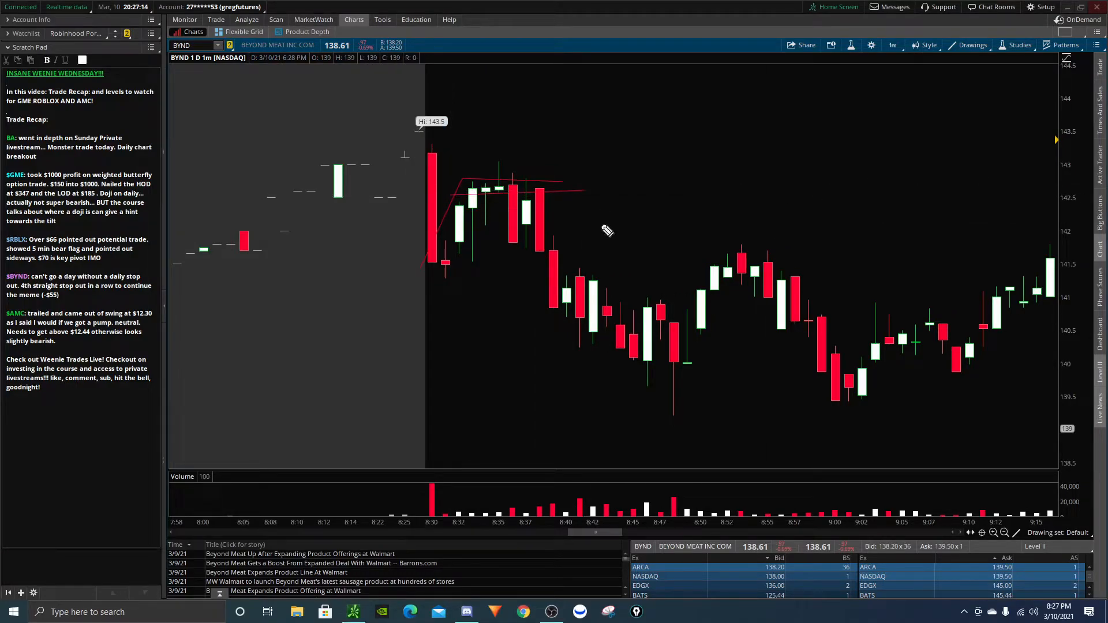
{"action": "left_click_drag", "start_coordinate": [611, 251], "coordinate": [731, 169]}
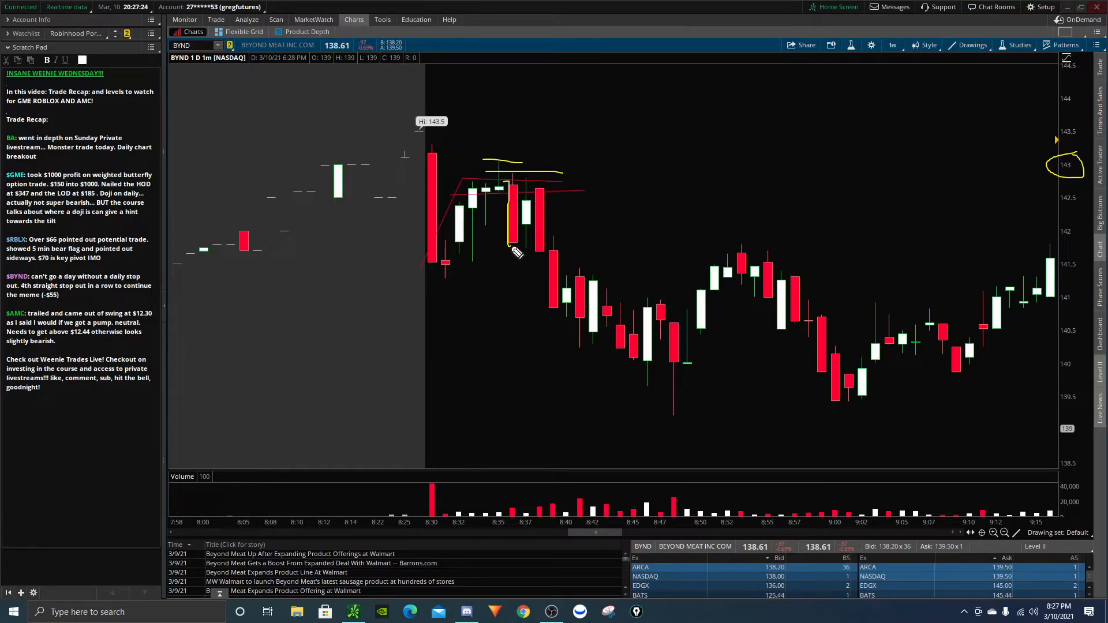
{"action": "left_click_drag", "start_coordinate": [520, 187], "coordinate": [548, 272]}
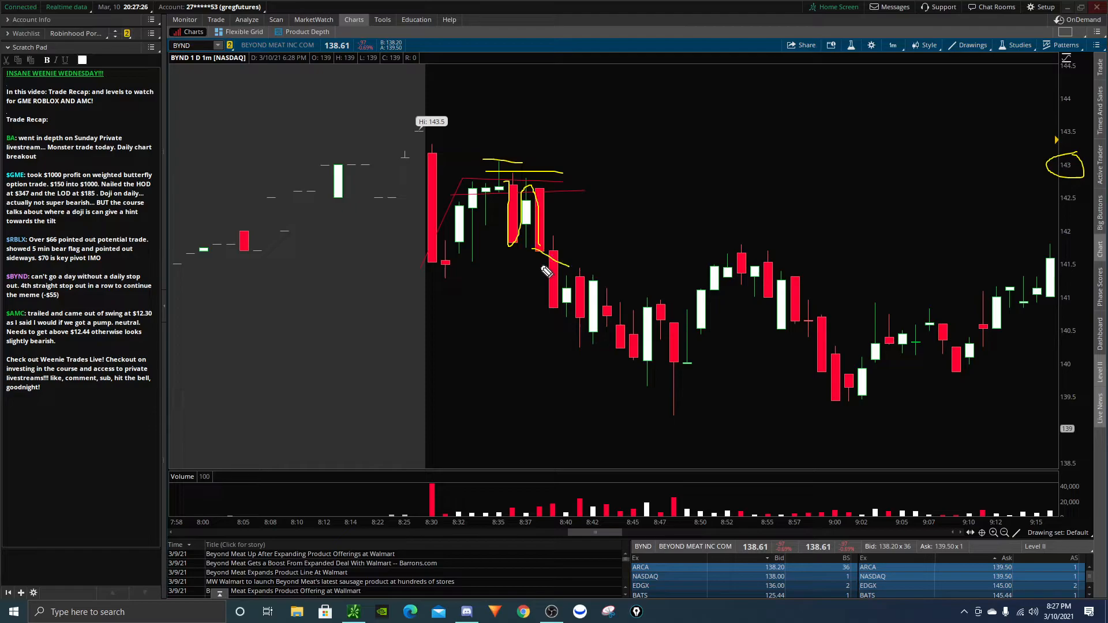
{"action": "left_click_drag", "start_coordinate": [548, 258], "coordinate": [739, 265]}
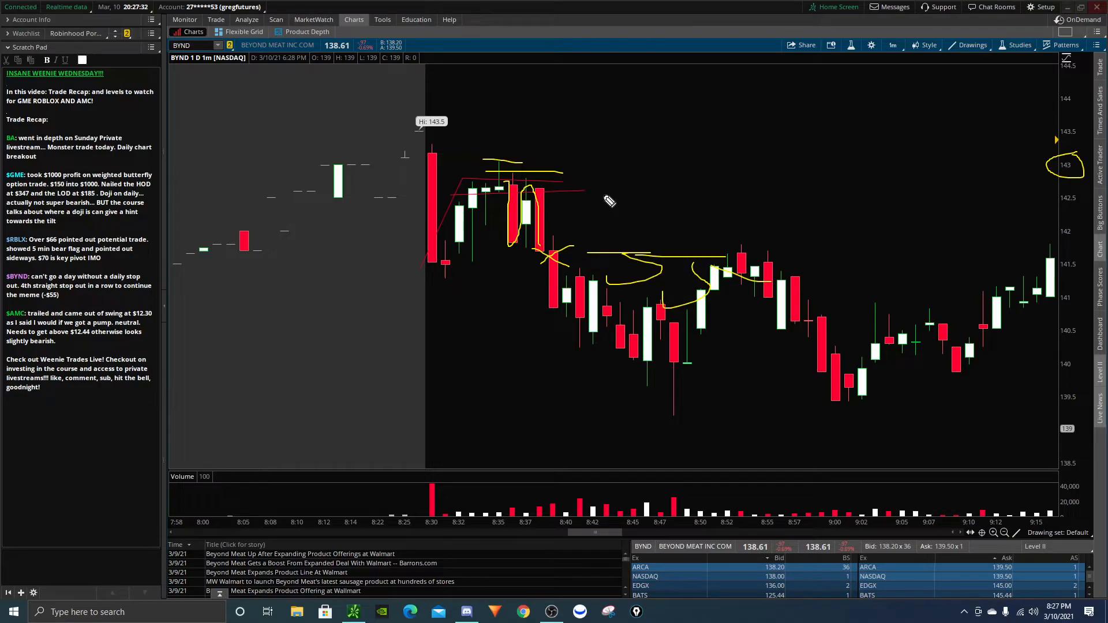
{"action": "mouse_move", "coordinate": [643, 195]}
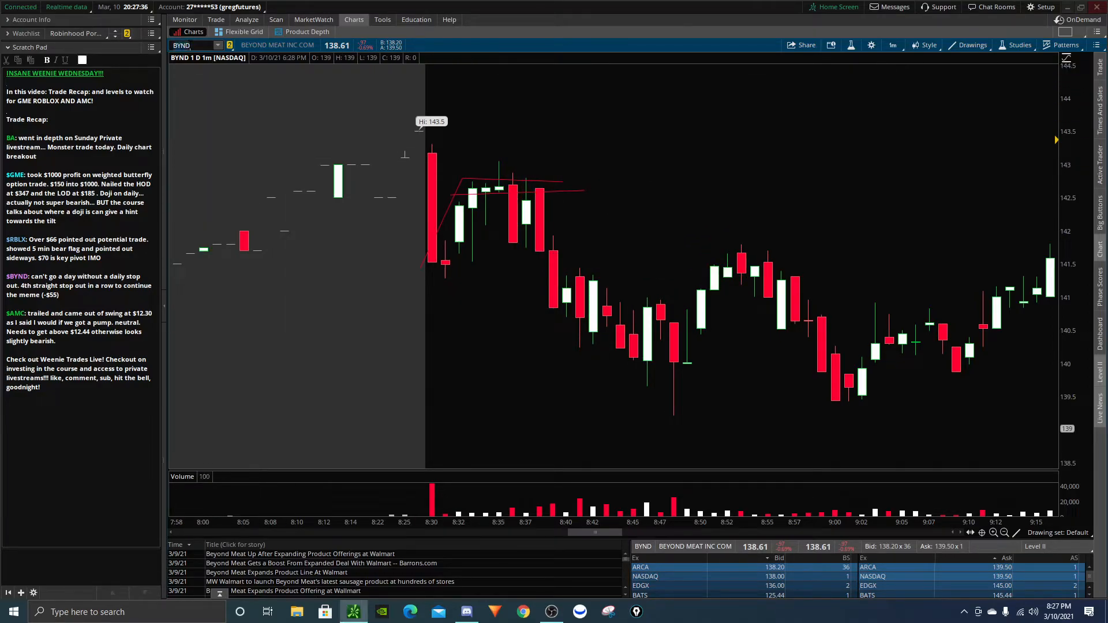
{"action": "type", "text": "AMC"}
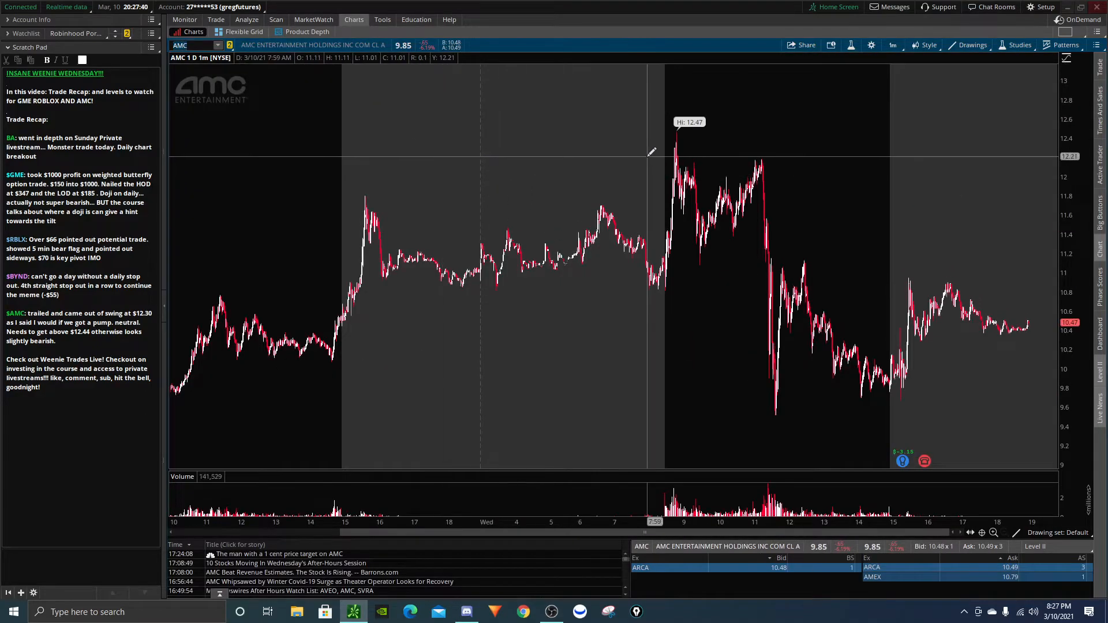
On AMC 20D:1h, draw the breakout level and the run-up to the 12.47 high, then go to 5D:5m.
{"action": "left_click", "coordinate": [893, 45]}
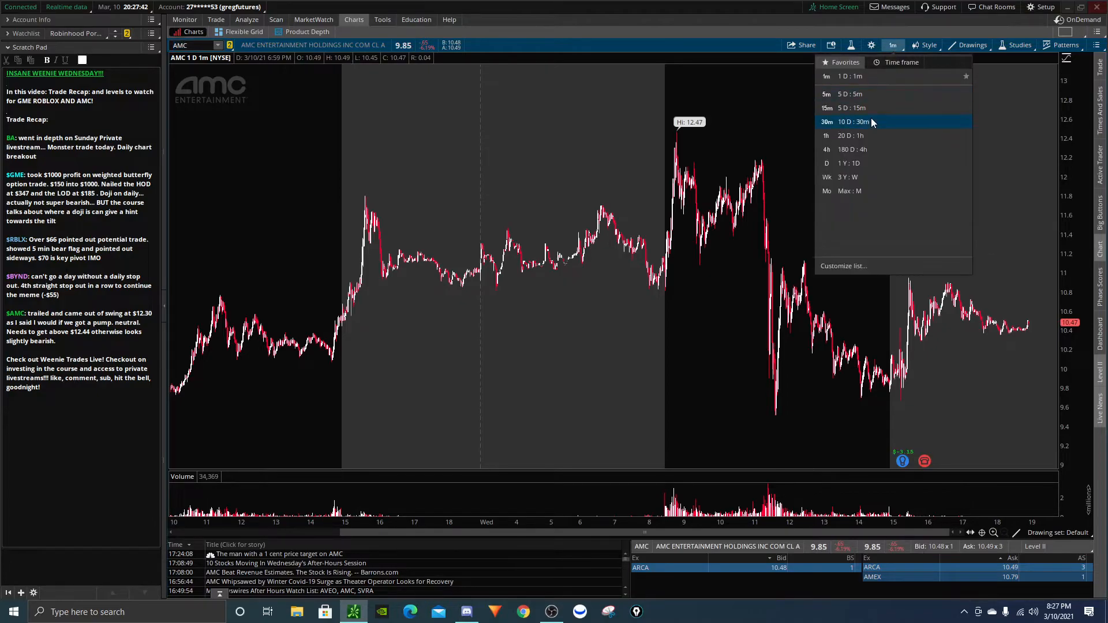
{"action": "left_click", "coordinate": [826, 135]}
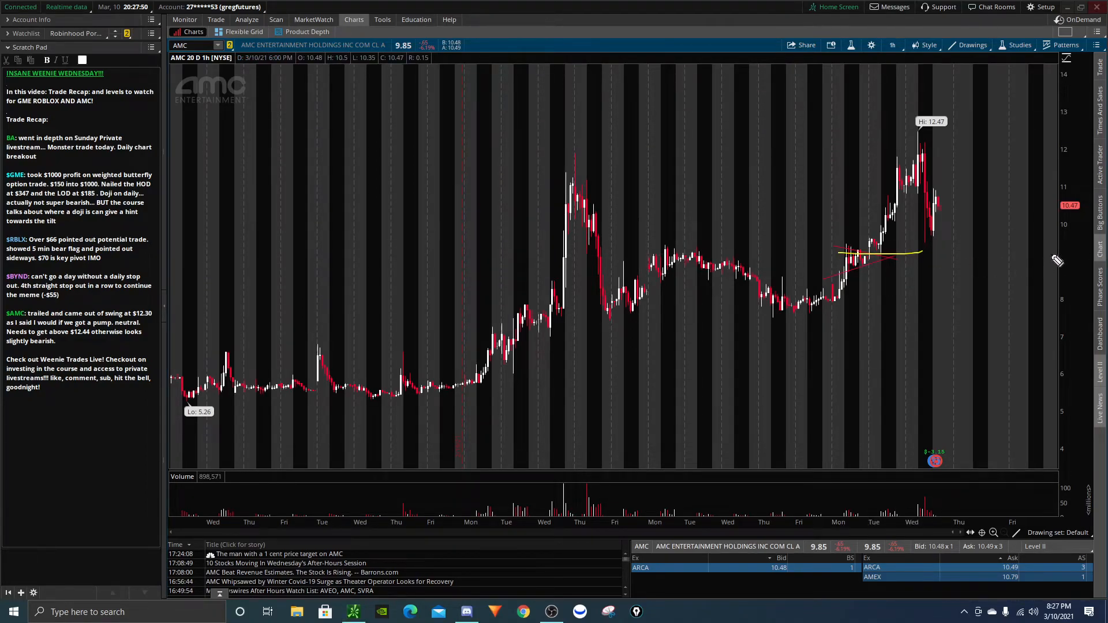
{"action": "left_click_drag", "start_coordinate": [1018, 248], "coordinate": [1061, 290]}
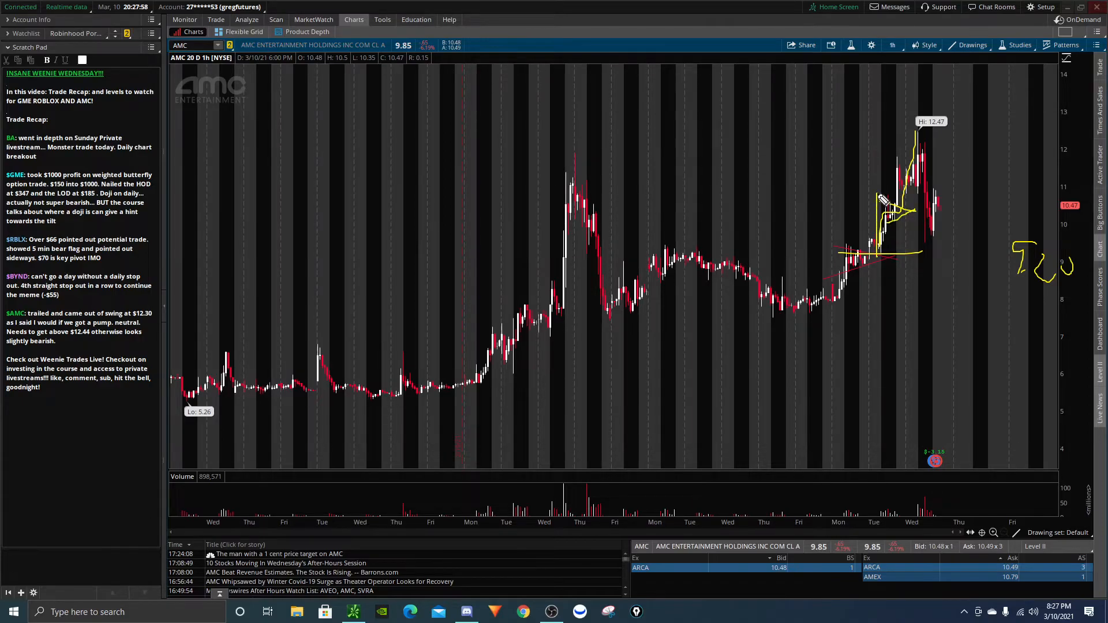
{"action": "left_click_drag", "start_coordinate": [884, 212], "coordinate": [912, 138]}
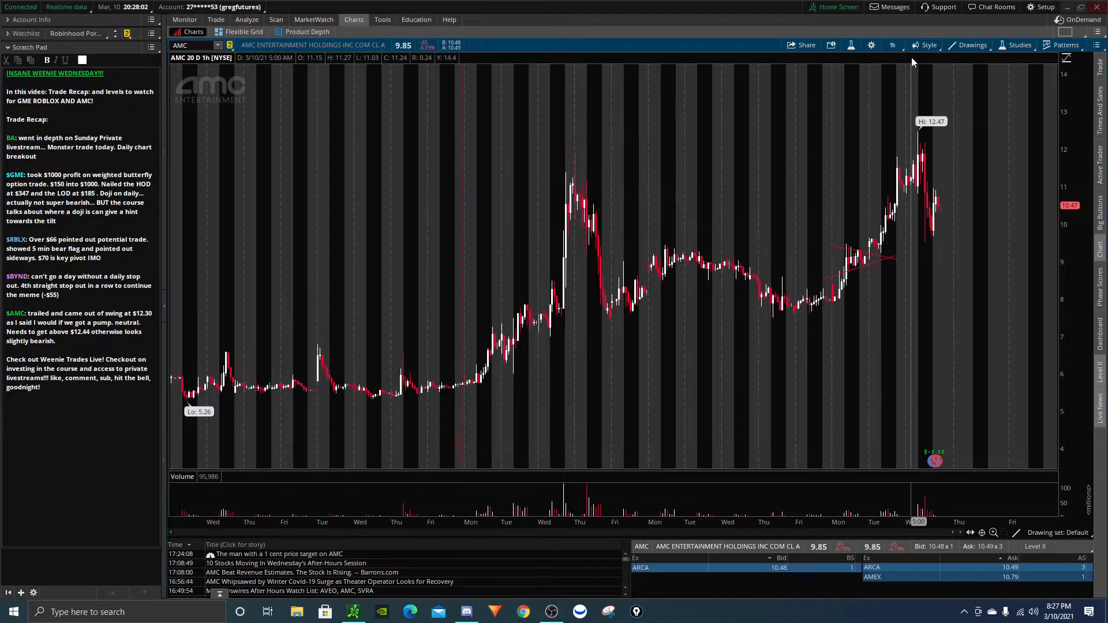
{"action": "left_click", "coordinate": [892, 45]}
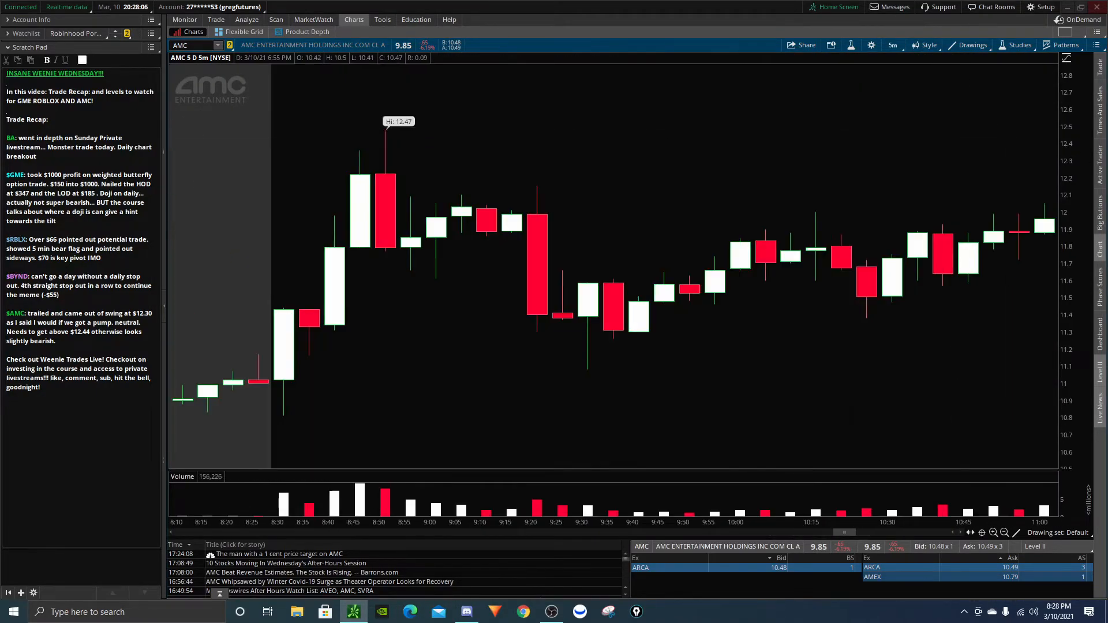
{"action": "mouse_move", "coordinate": [527, 237]}
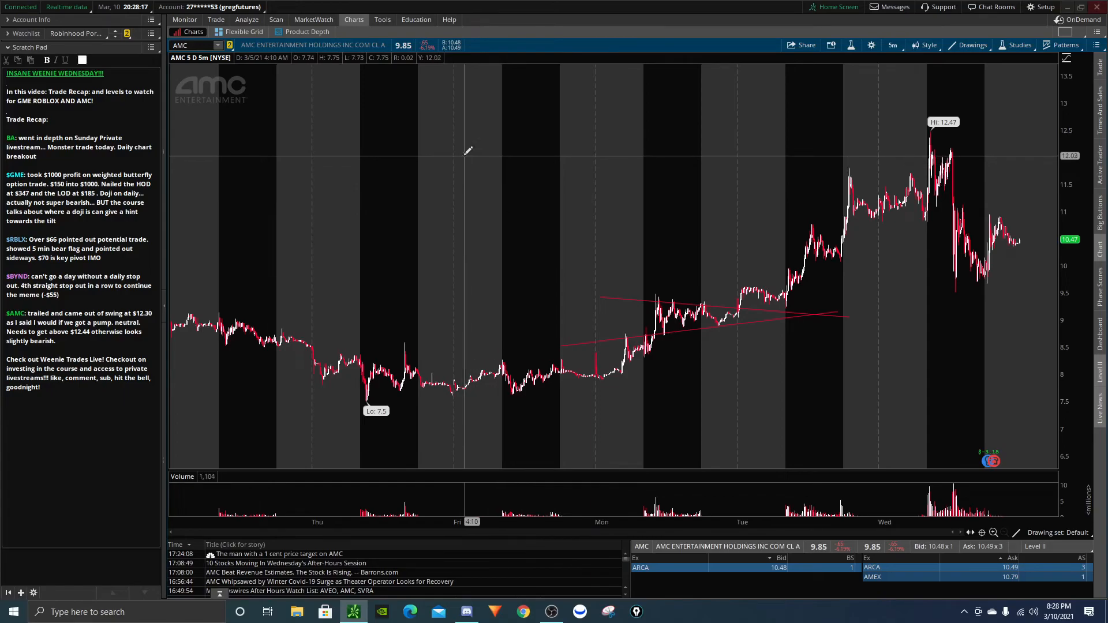
On AMC 1Y:1D, draw the 12.5 resistance line from late January and sketch the pullback path.
{"action": "left_click", "coordinate": [892, 44]}
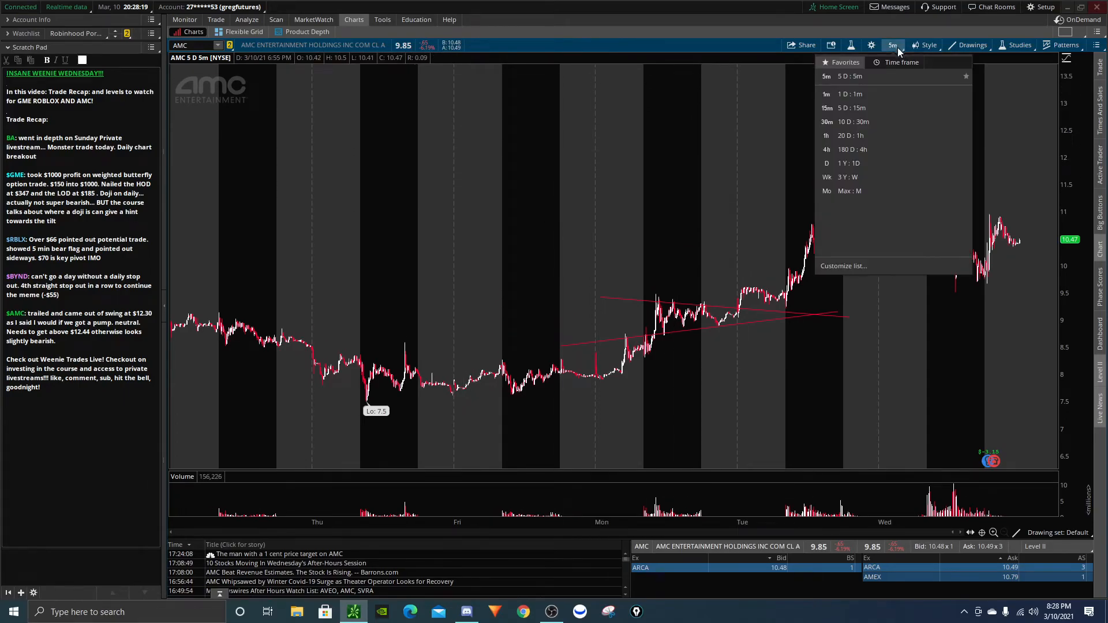
{"action": "left_click", "coordinate": [826, 163]}
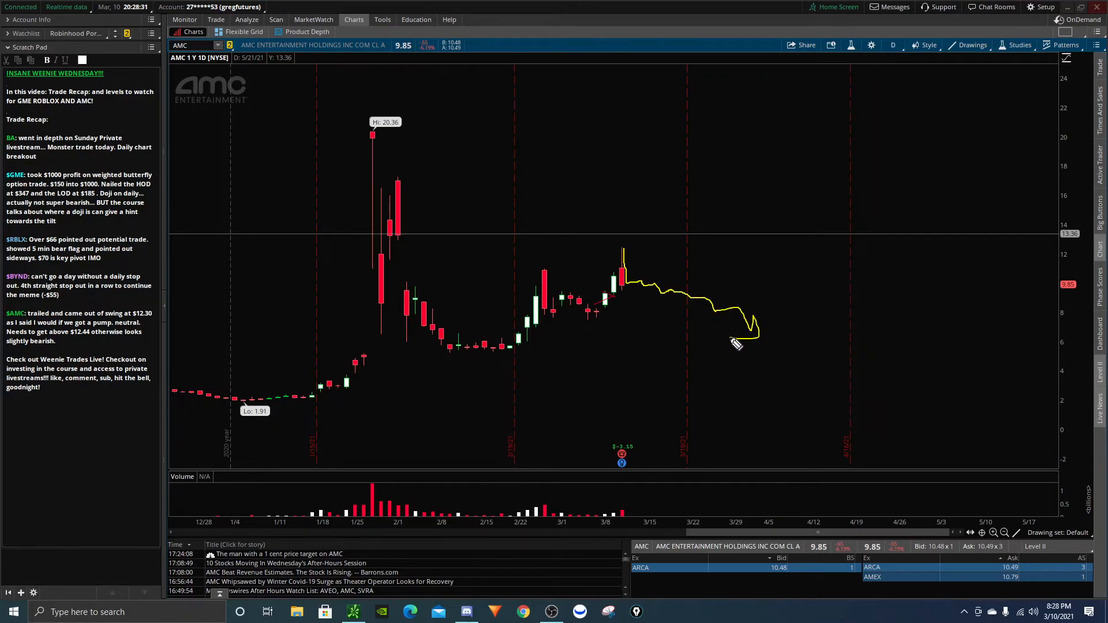
{"action": "left_click_drag", "start_coordinate": [590, 271], "coordinate": [735, 261]}
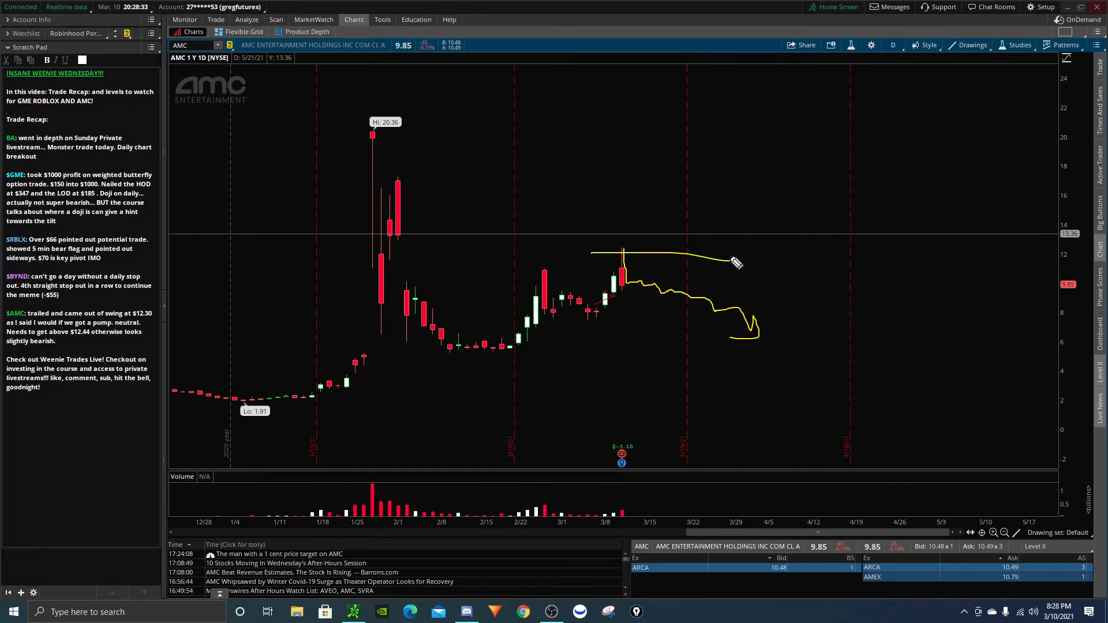
{"action": "left_click_drag", "start_coordinate": [816, 223], "coordinate": [879, 296]}
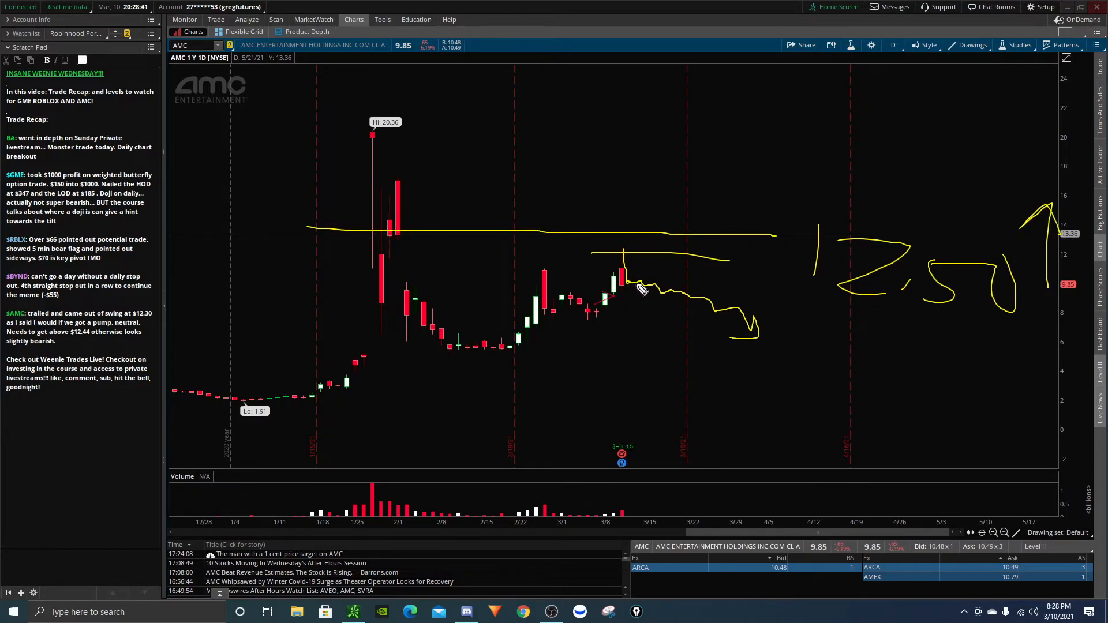
{"action": "left_click_drag", "start_coordinate": [629, 289], "coordinate": [749, 325]}
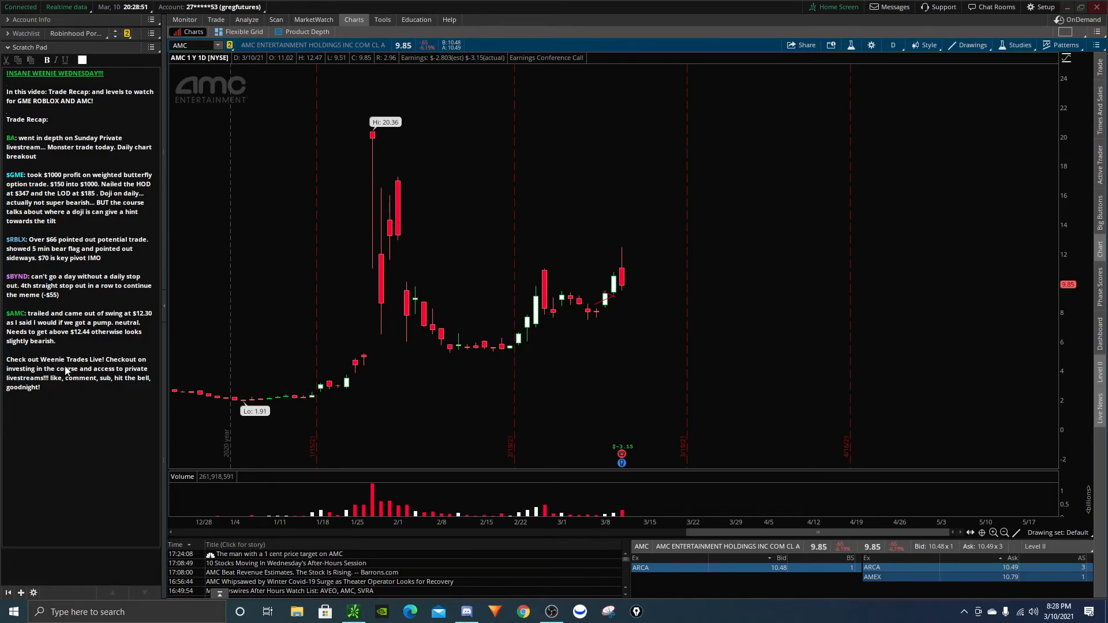
{"action": "mouse_move", "coordinate": [63, 369]}
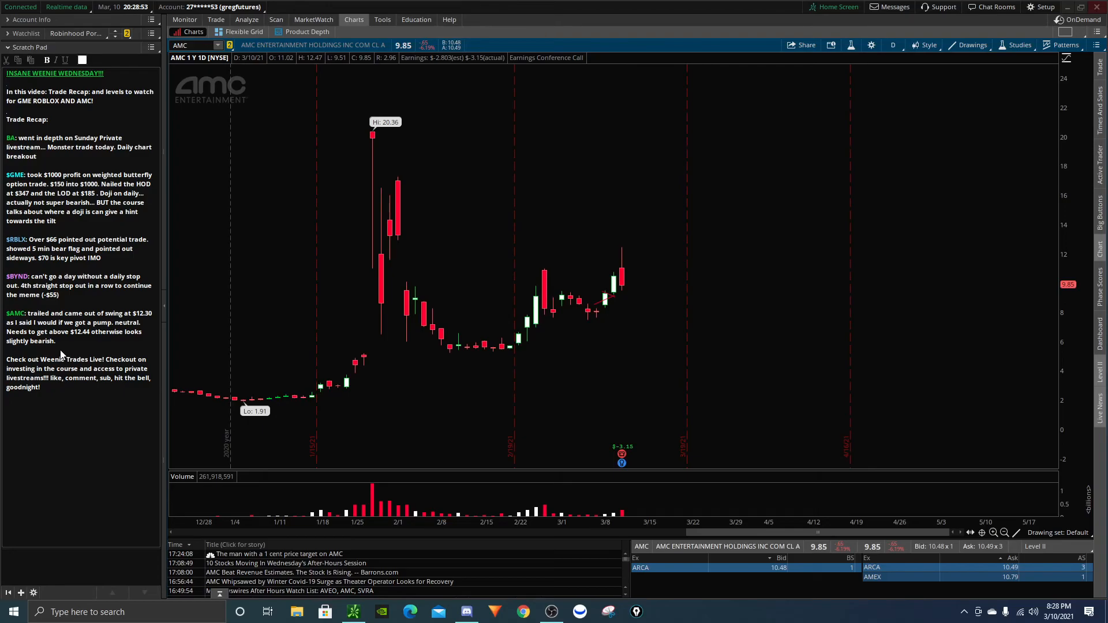
{"action": "mouse_move", "coordinate": [63, 354]}
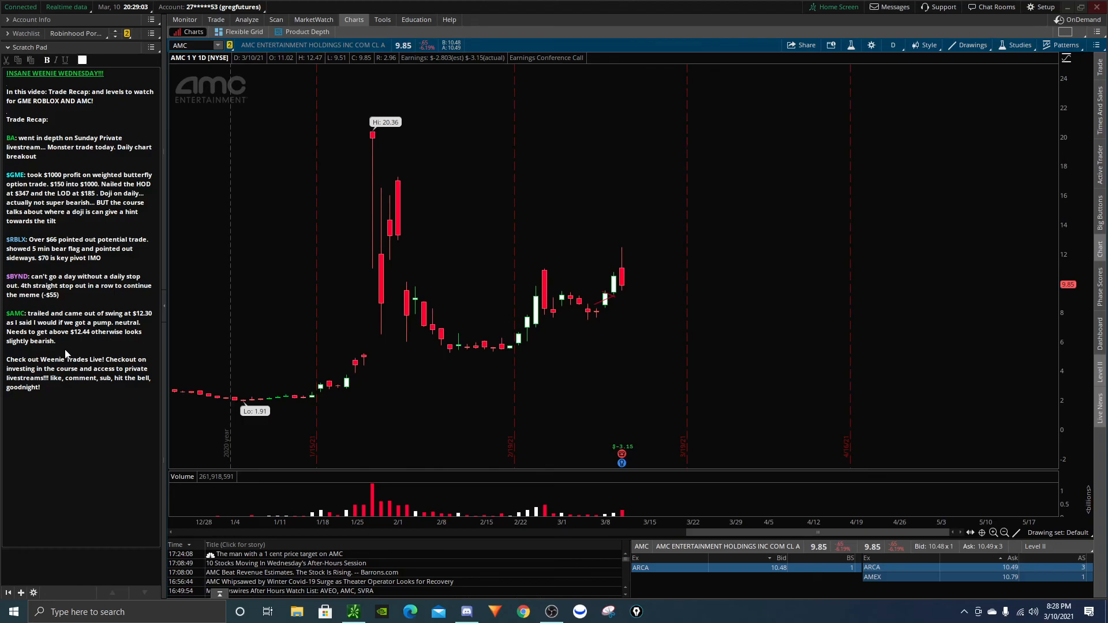
{"action": "mouse_move", "coordinate": [387, 255]}
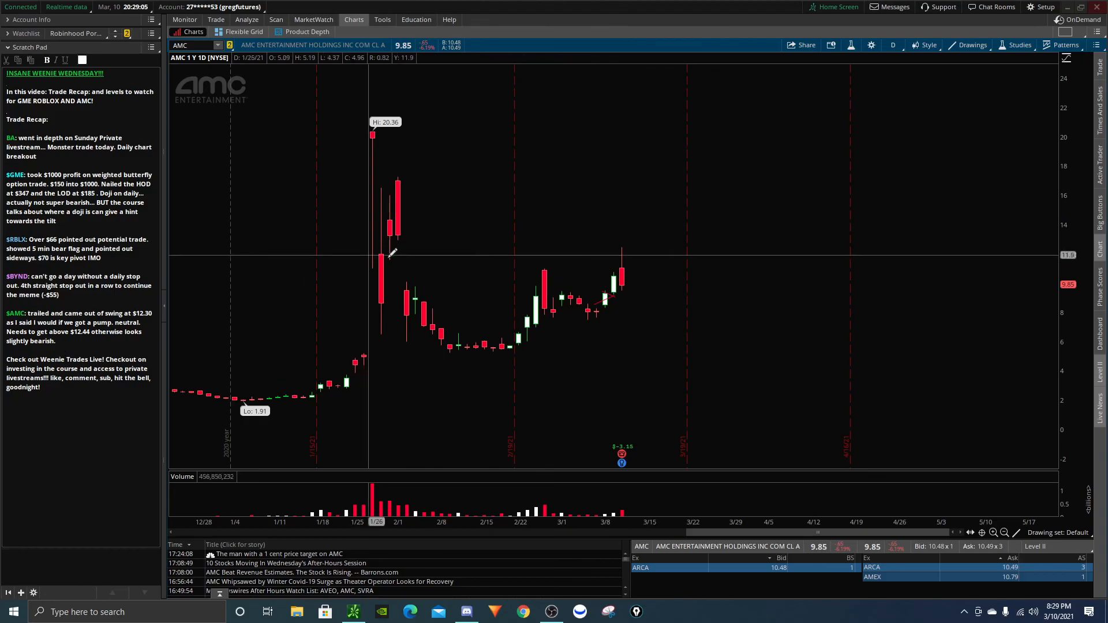